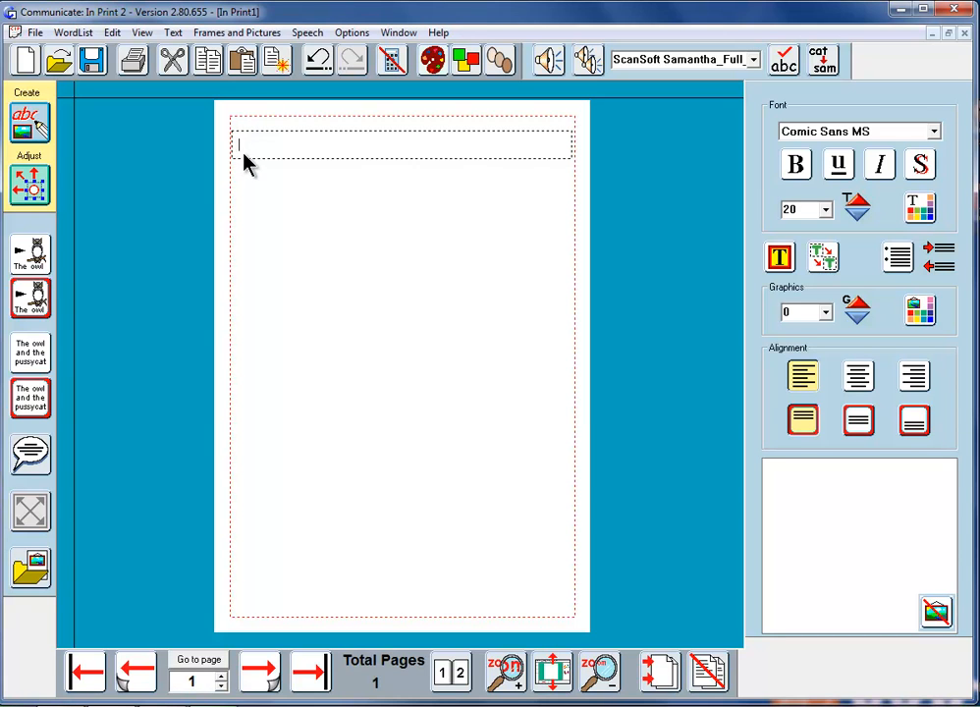
# Step: Enter 'The weather was good when we went on the bus.' in the first-page text frame
pyautogui.write('Th')
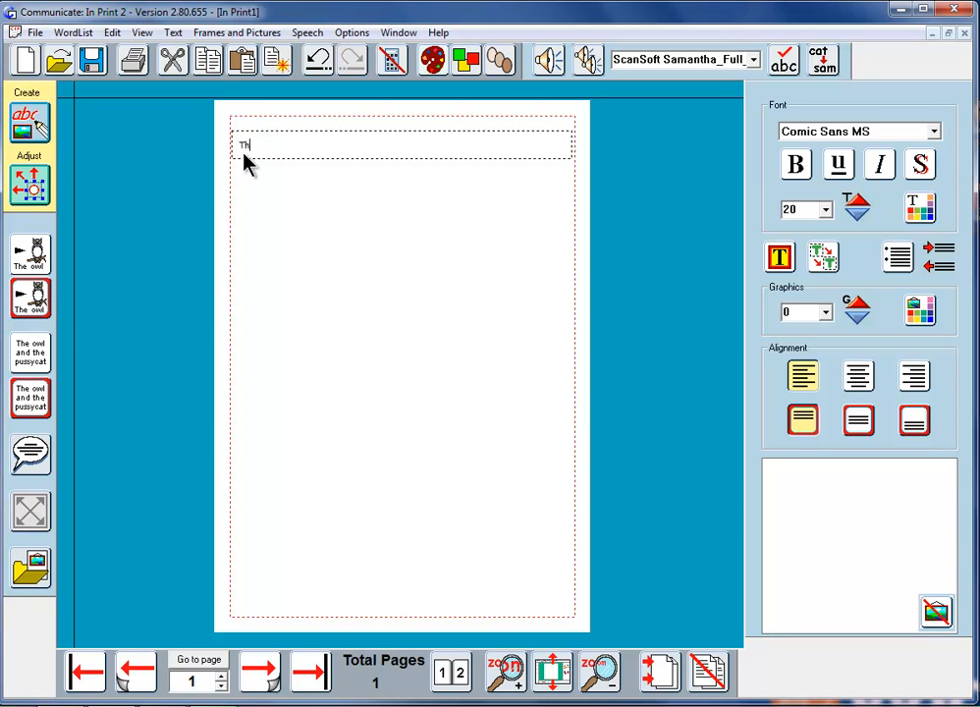
pyautogui.write('e')
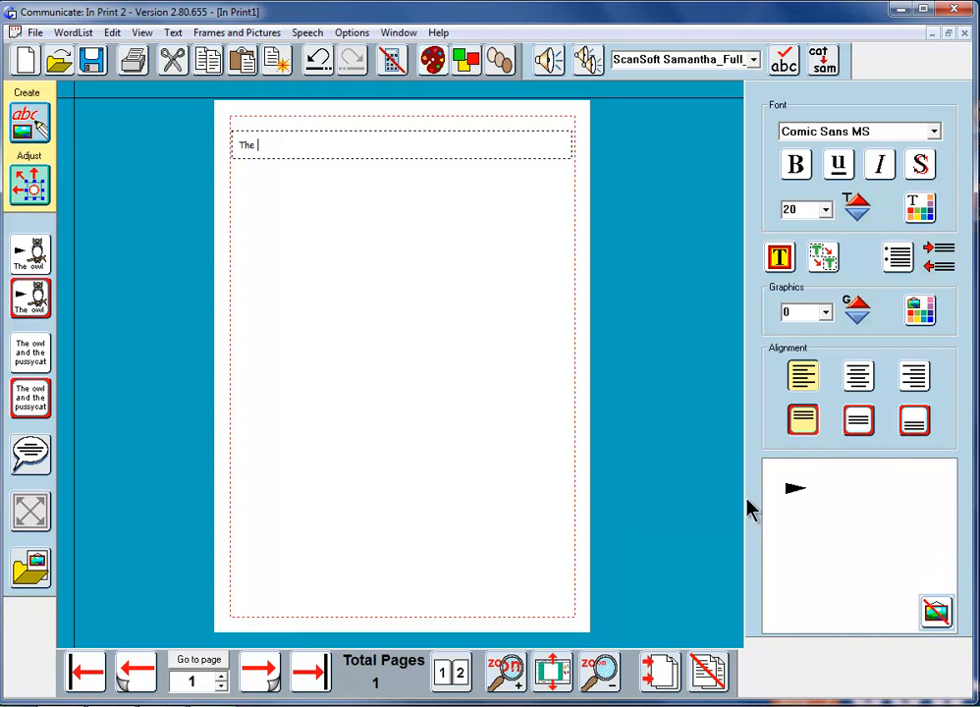
pyautogui.moveTo(915, 509)
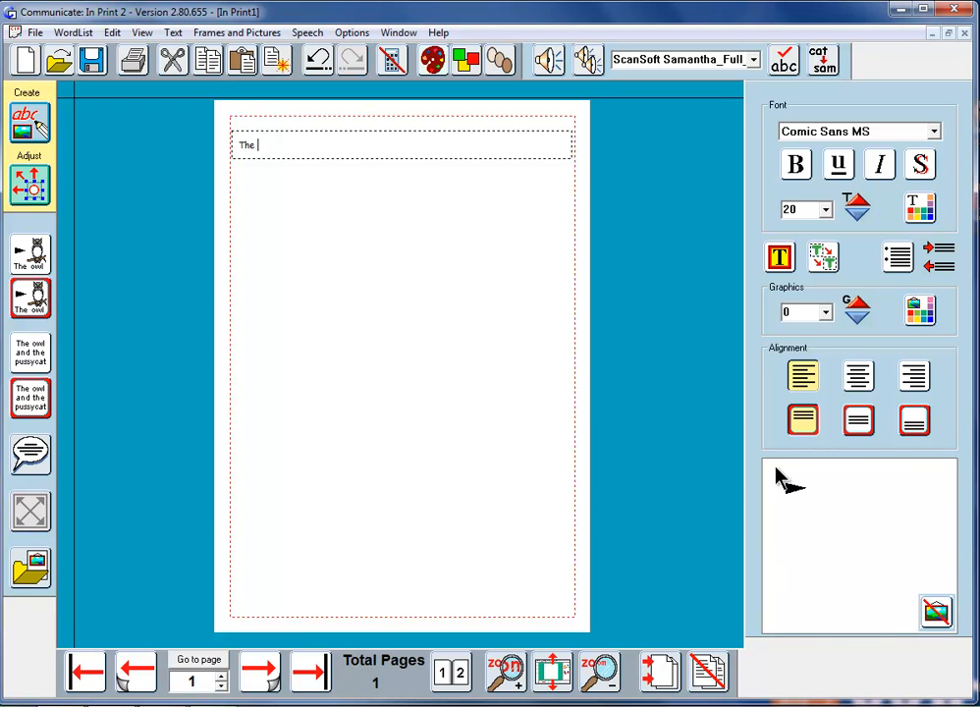
pyautogui.moveTo(841, 554)
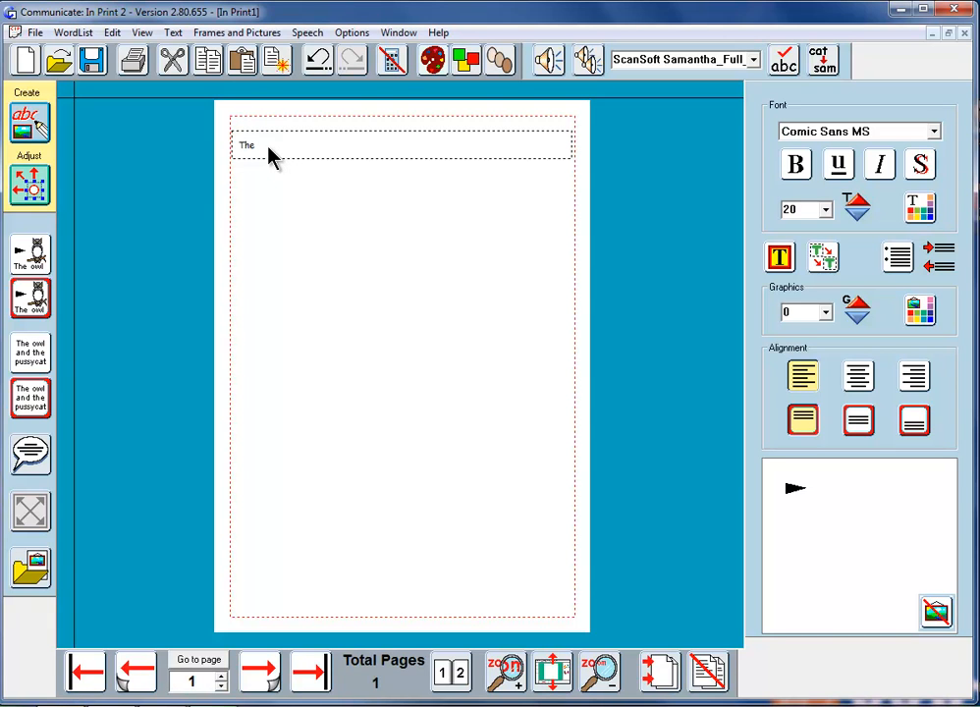
pyautogui.write('weather')
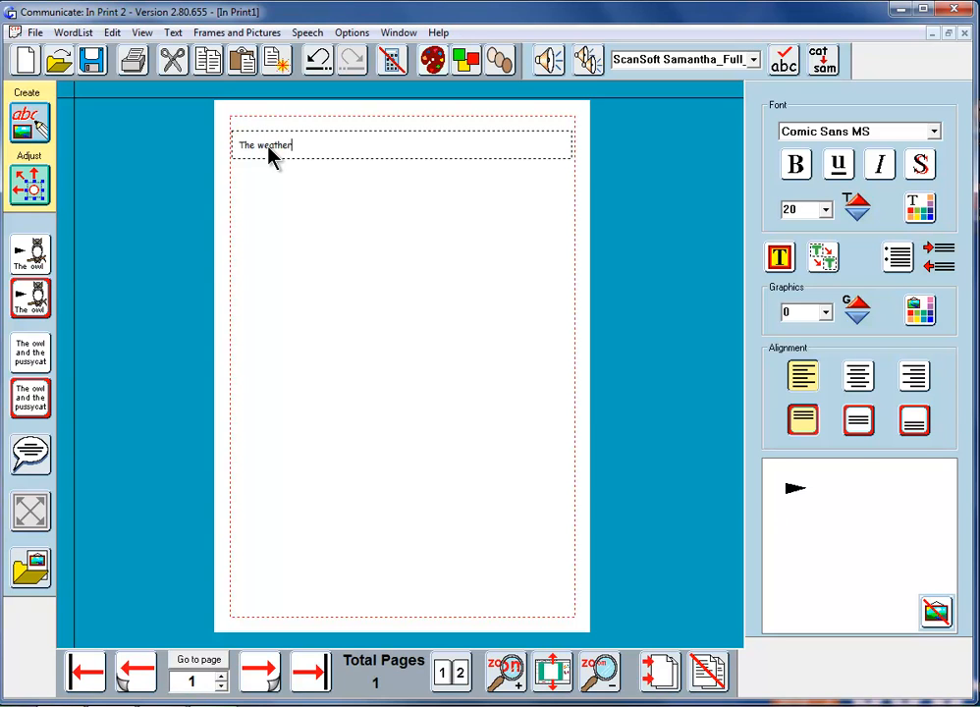
pyautogui.write('w')
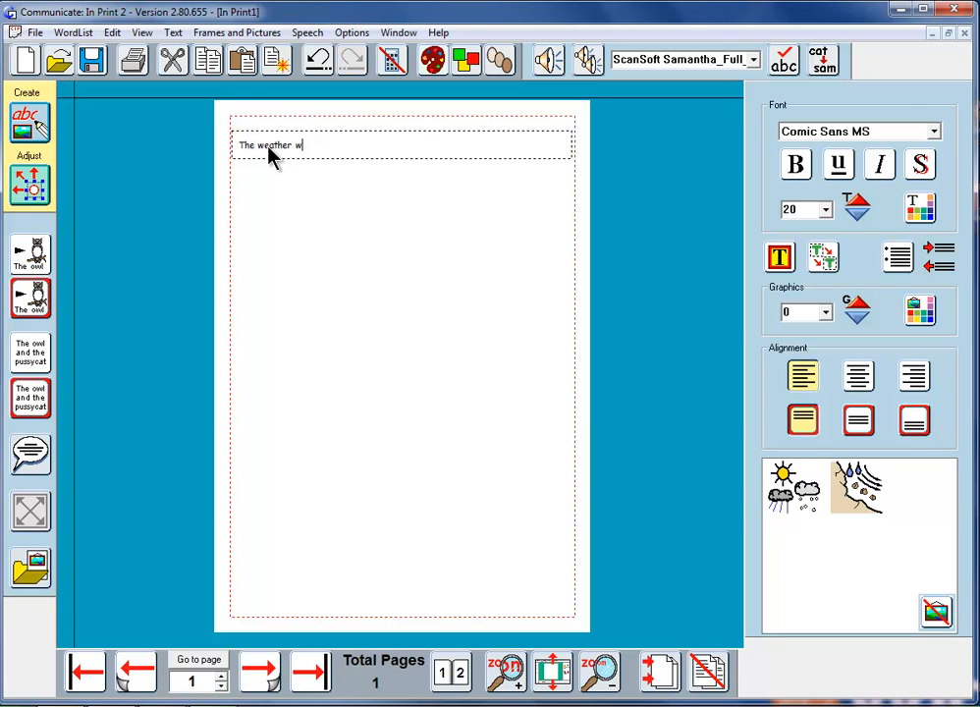
pyautogui.write('as')
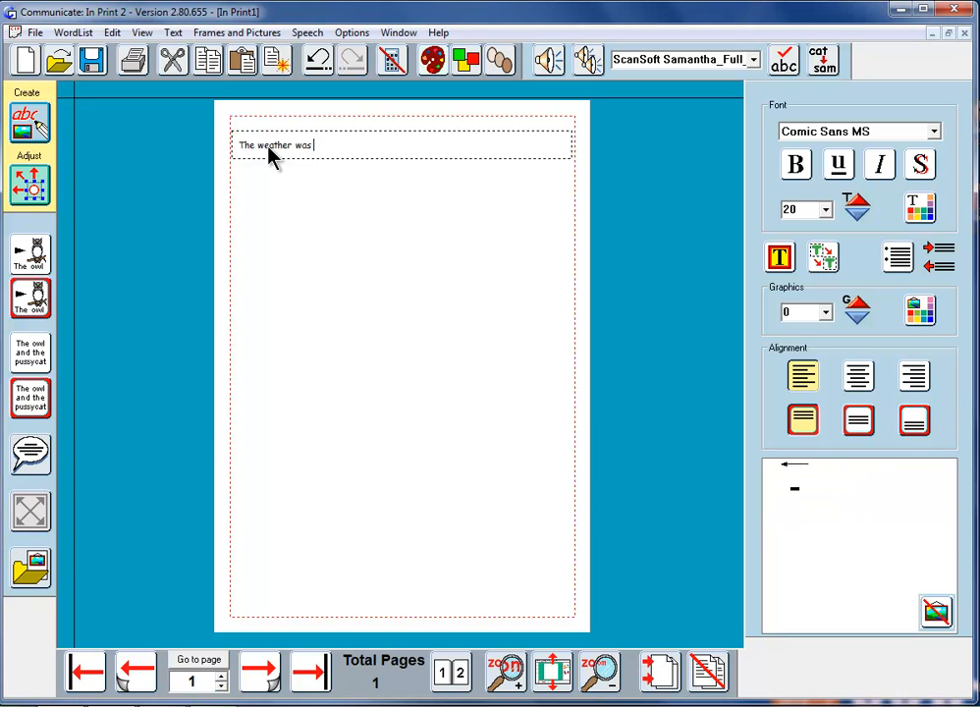
pyautogui.write('good')
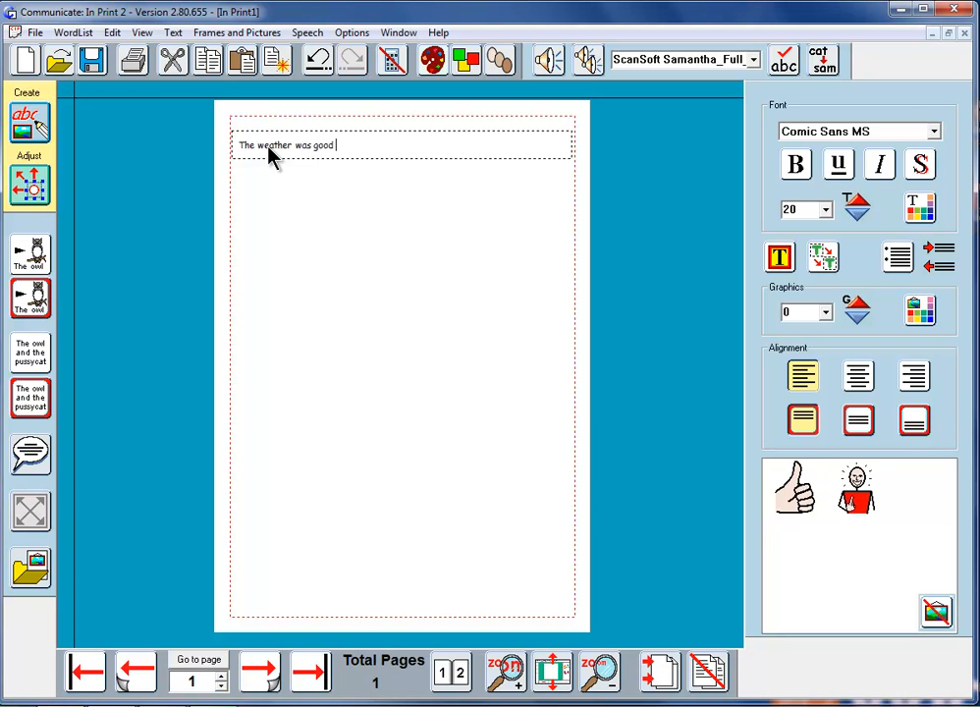
pyautogui.write('when')
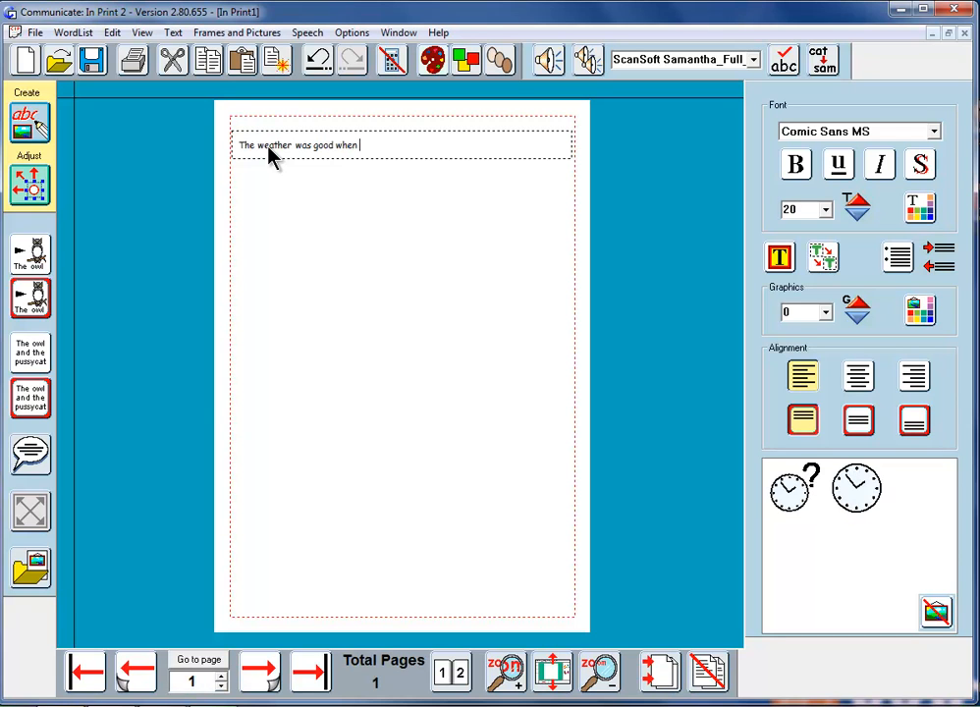
pyautogui.write('we went on')
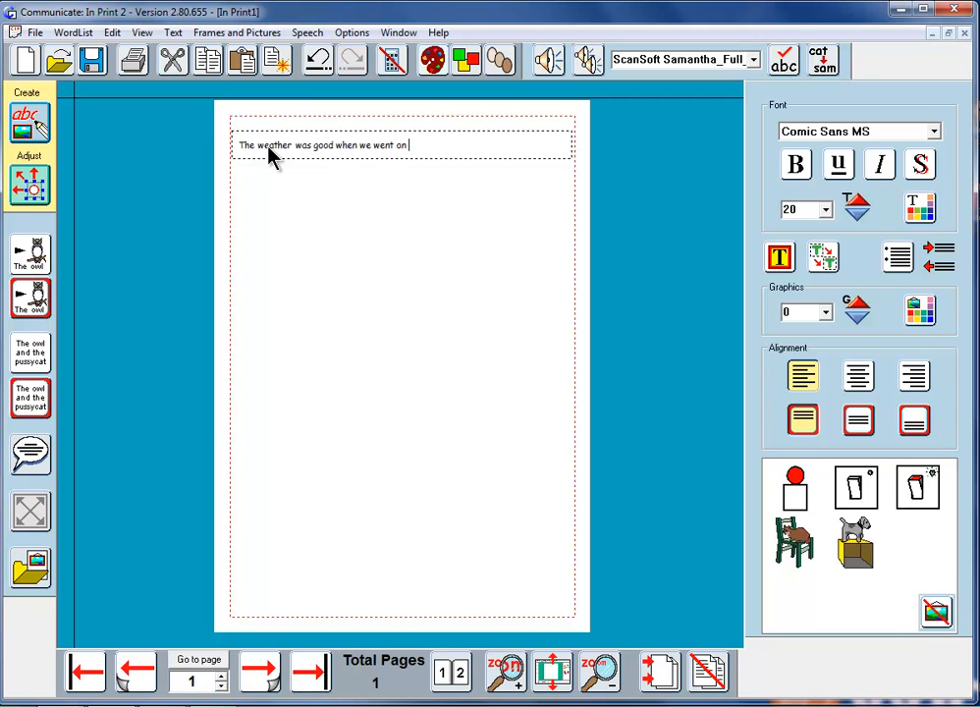
pyautogui.write('the bus.')
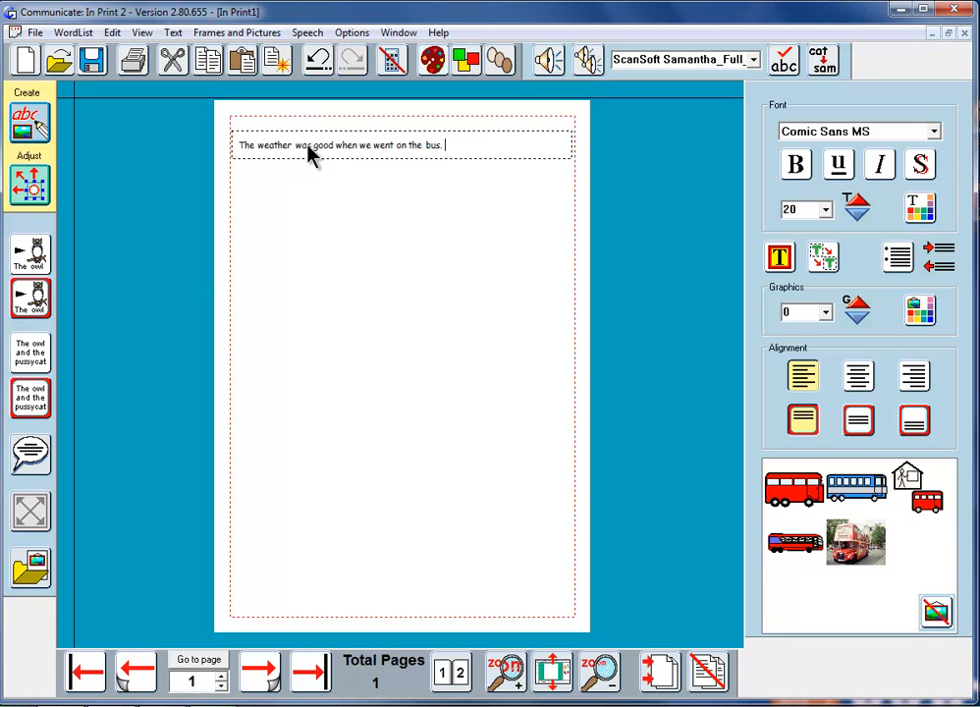
pyautogui.moveTo(748, 432)
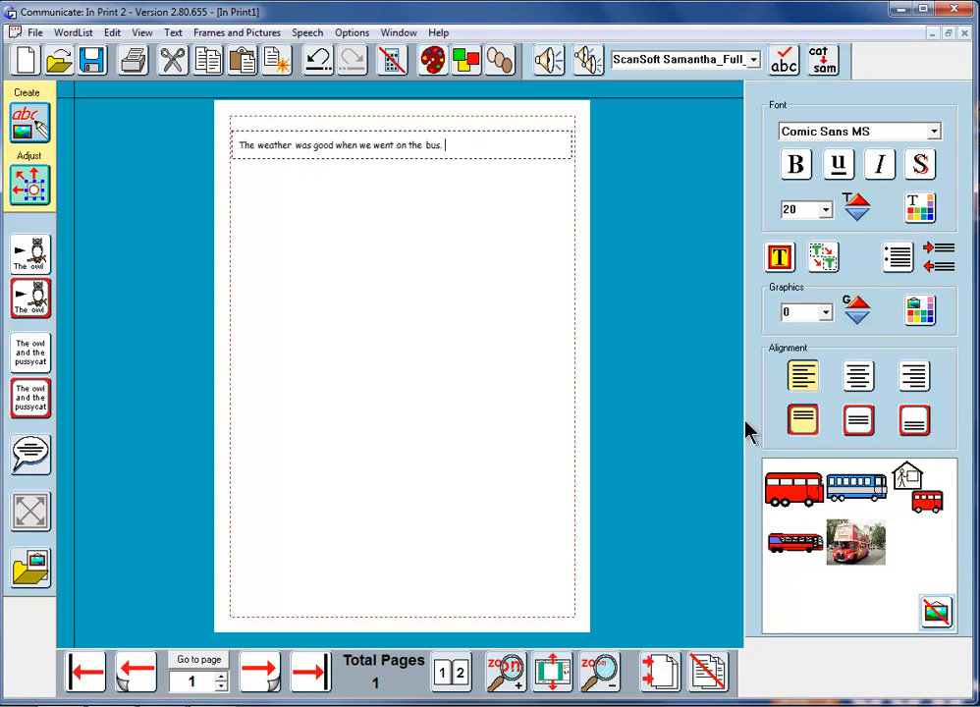
pyautogui.moveTo(848, 566)
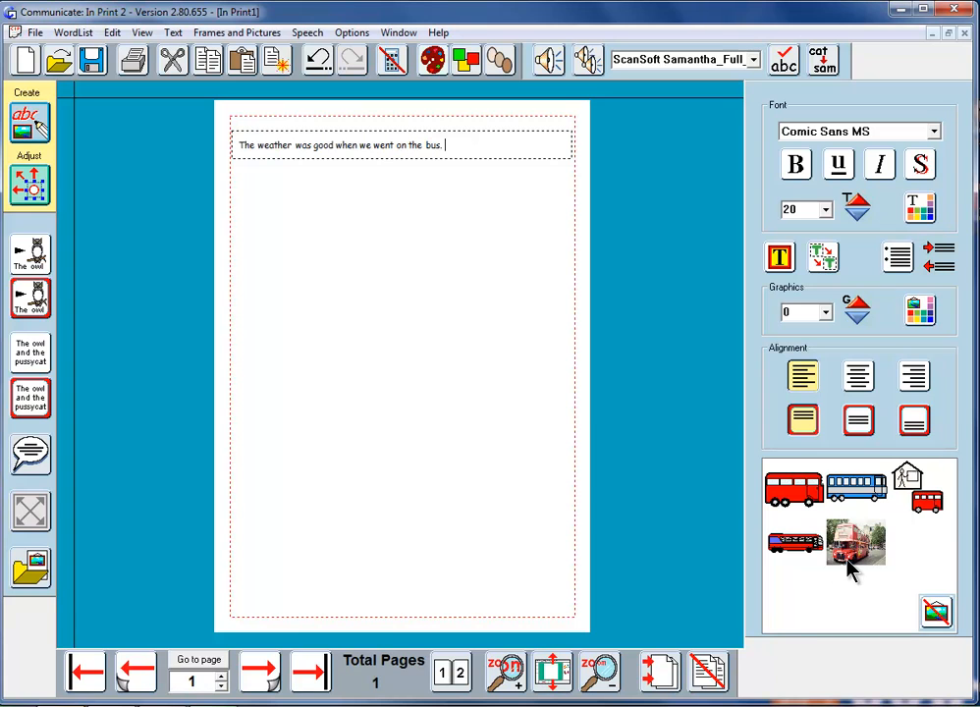
pyautogui.moveTo(475, 165)
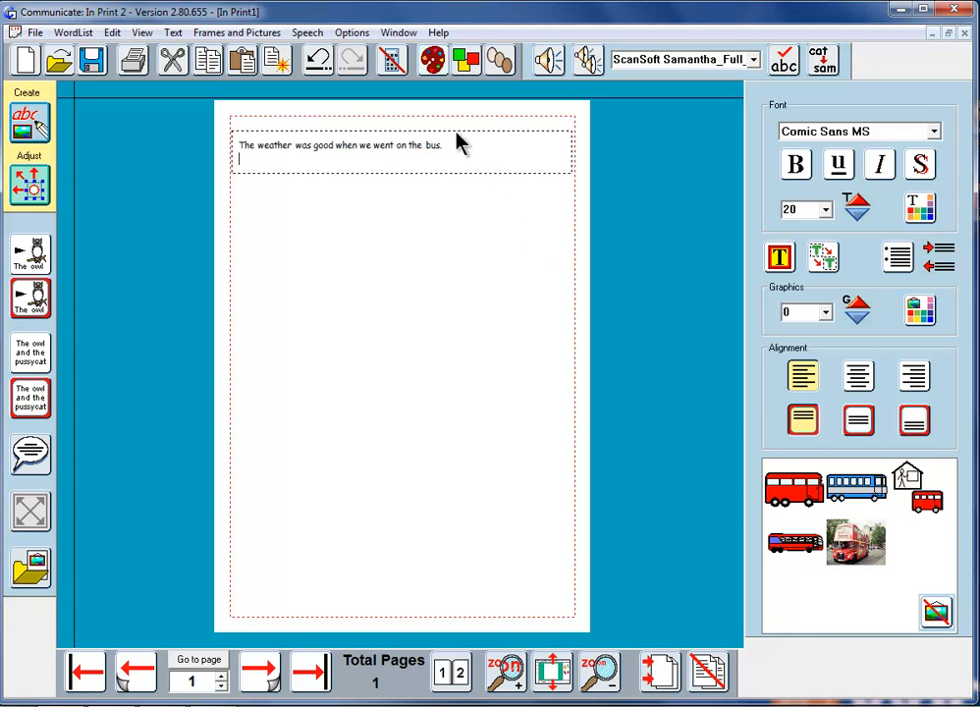
pyautogui.moveTo(471, 147)
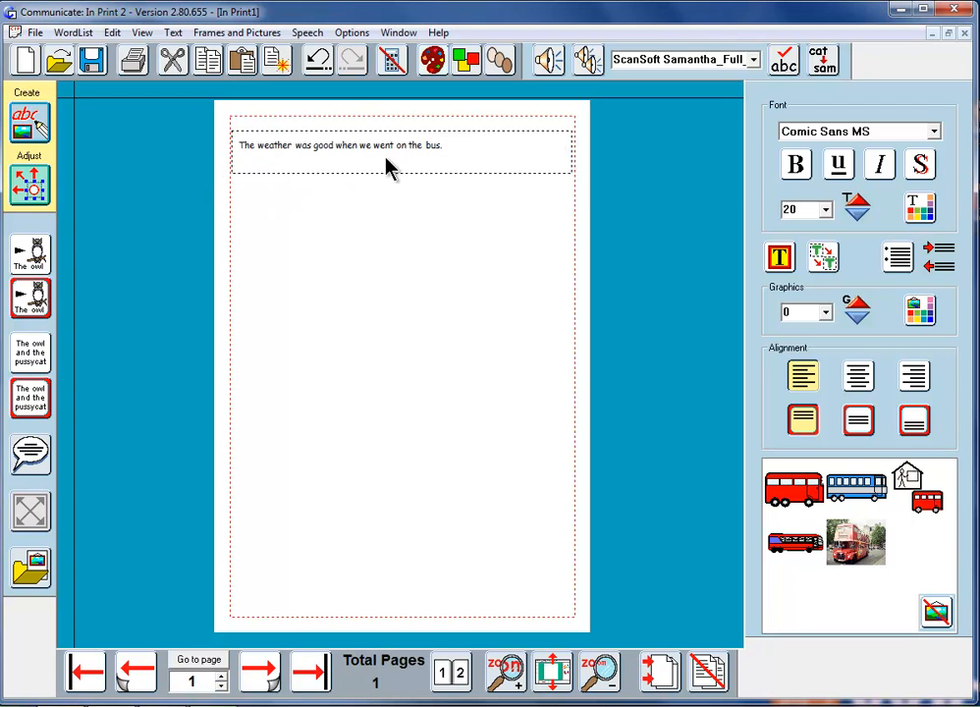
pyautogui.moveTo(259, 176)
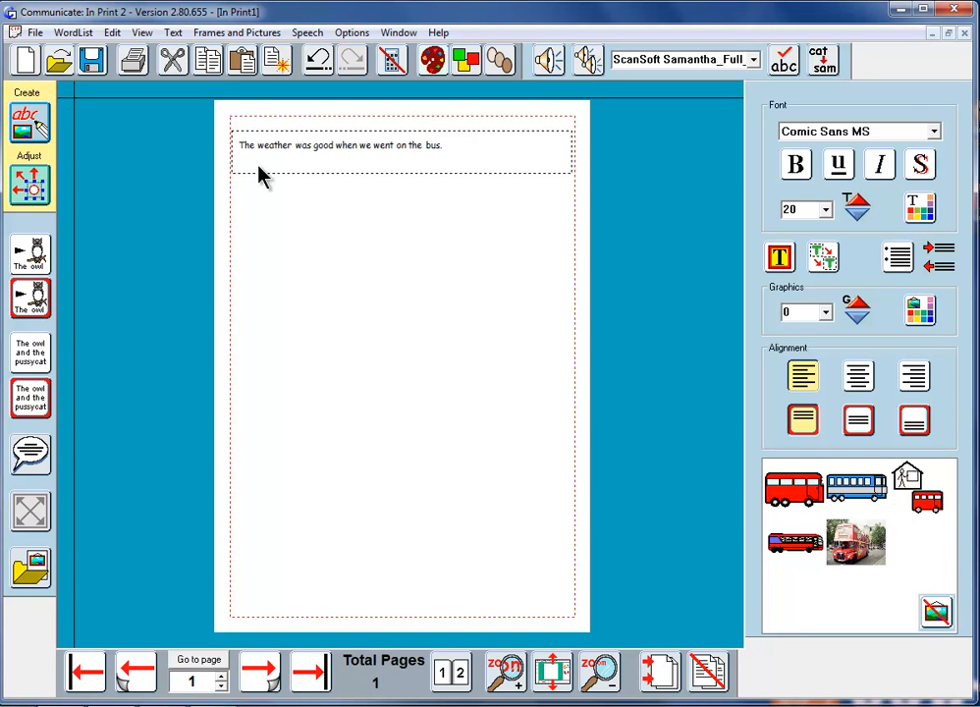
# Step: Write 'It was a long journey.' on a second line beneath the first sentence
pyautogui.write('It was a')
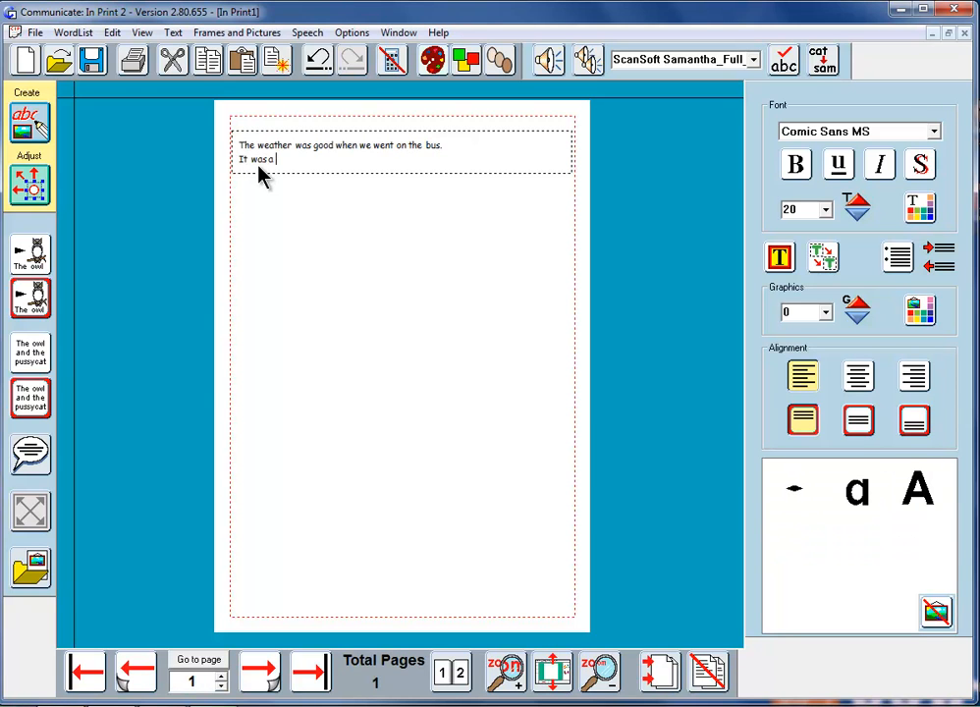
pyautogui.write('long j')
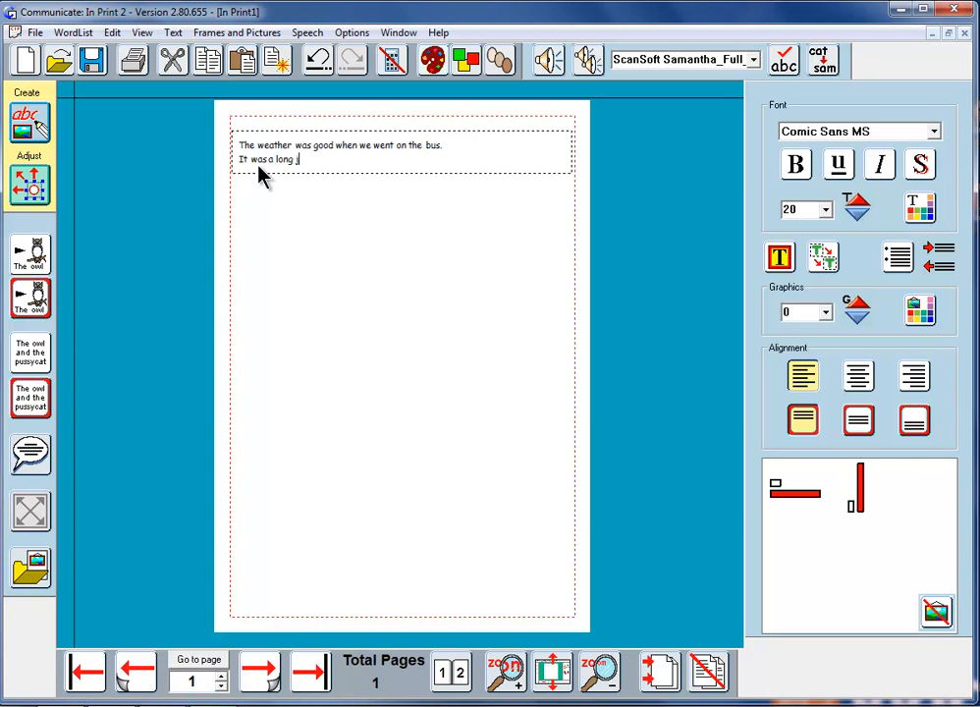
pyautogui.write('journey.')
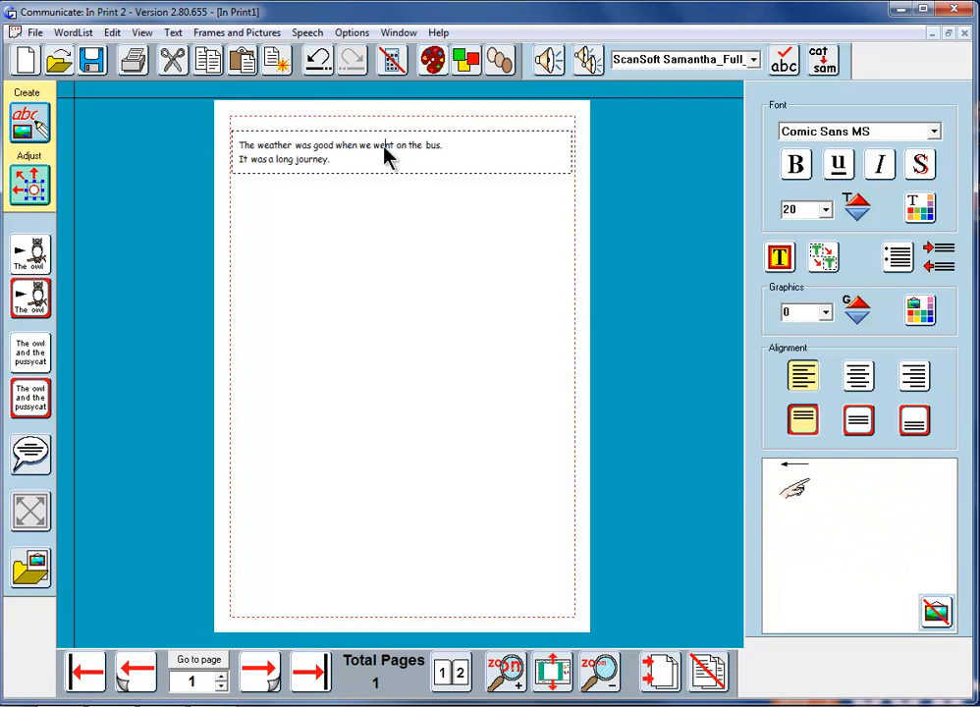
pyautogui.moveTo(371, 181)
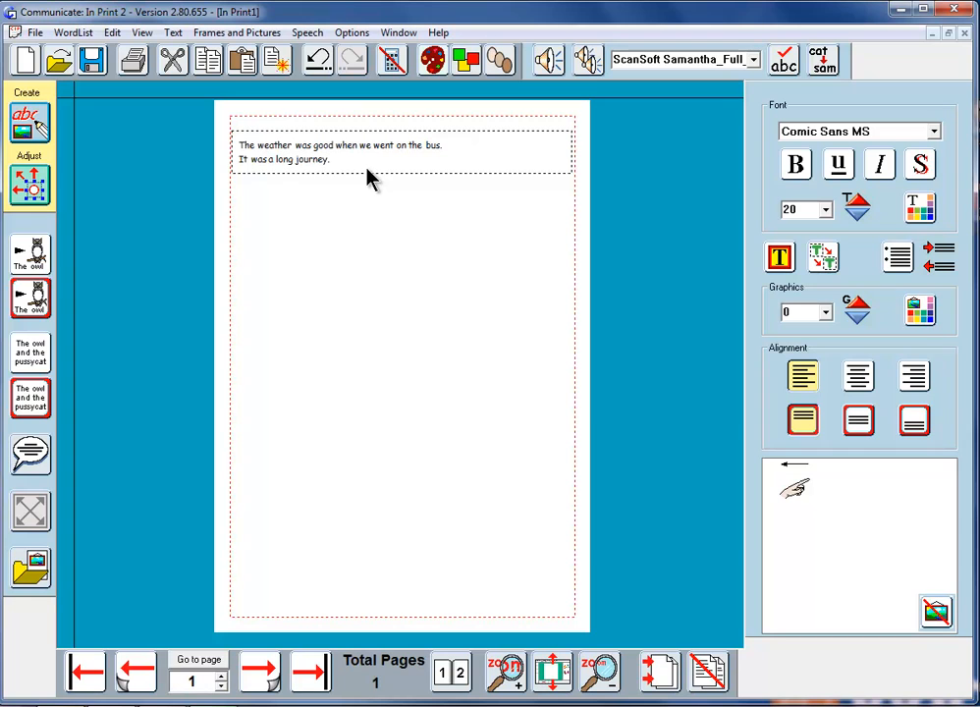
pyautogui.moveTo(118, 251)
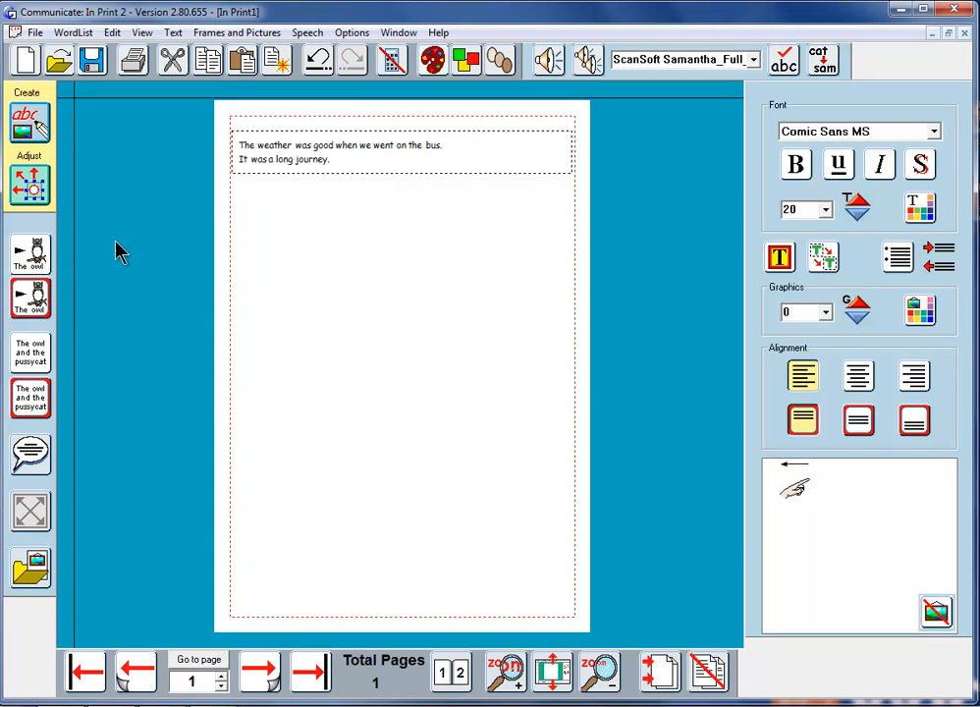
pyautogui.moveTo(298, 256)
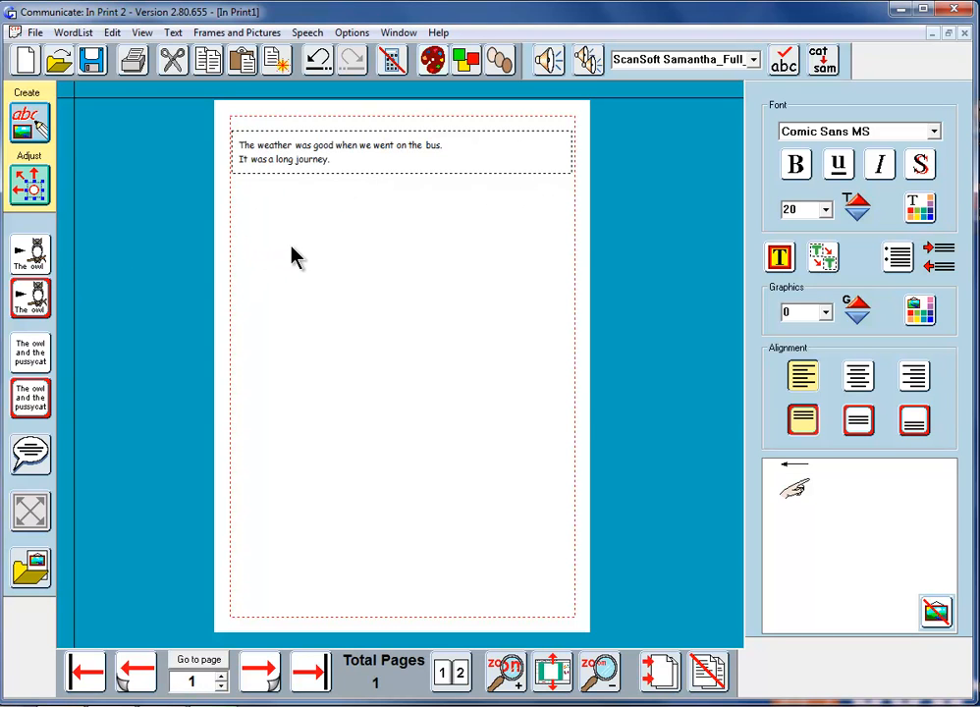
pyautogui.moveTo(18, 254)
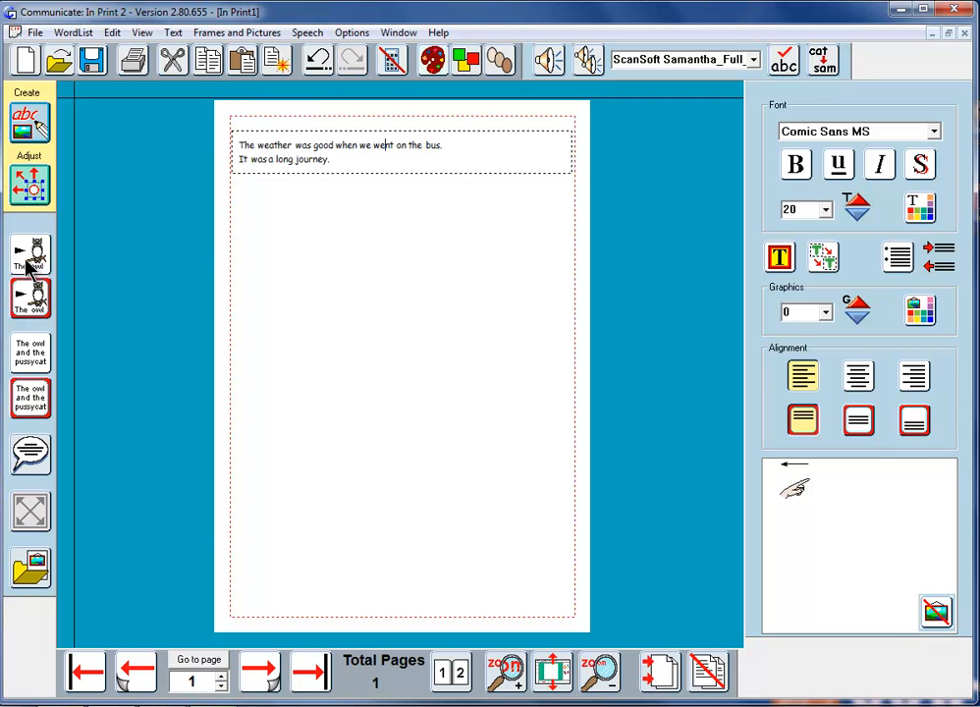
pyautogui.moveTo(32, 265)
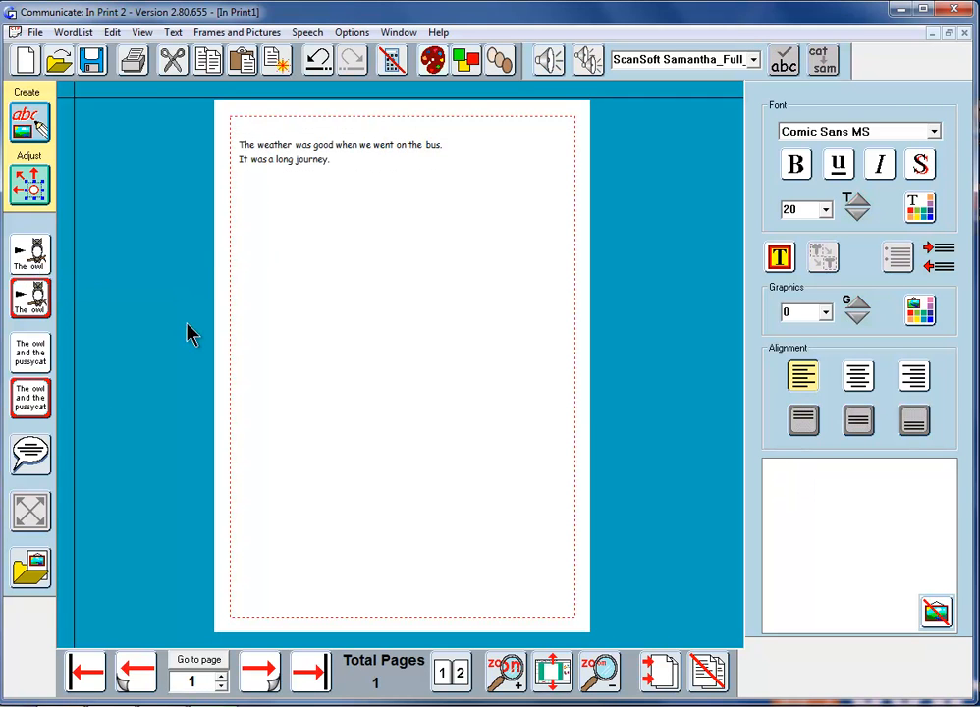
pyautogui.moveTo(32, 396)
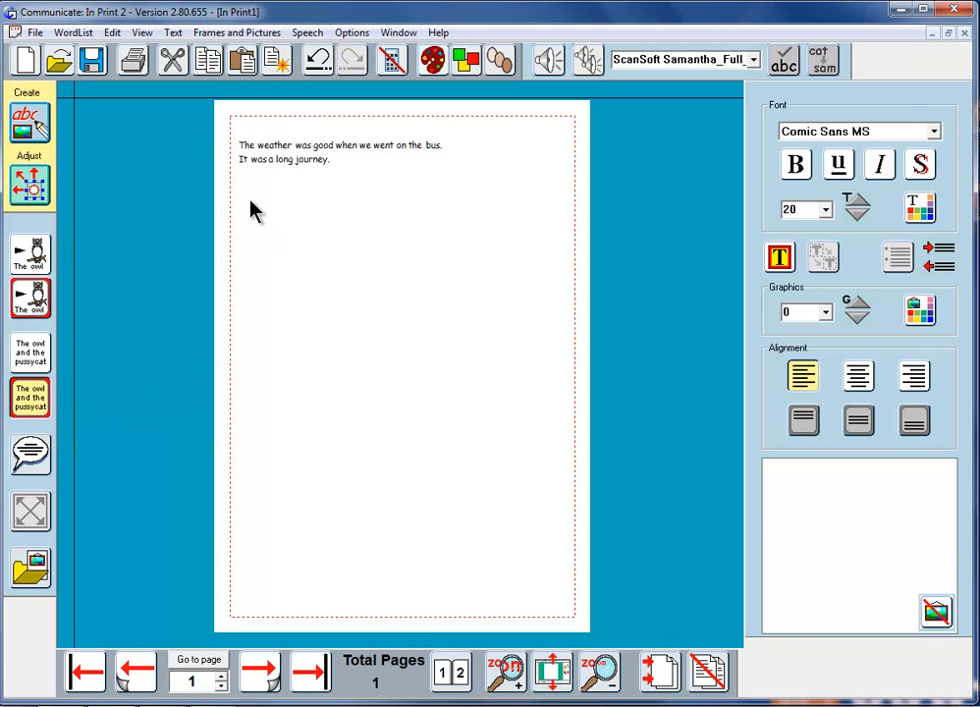
# Step: Draw a rounded frame below the sentences containing 'The weather was good when we went on the bus.'
pyautogui.moveTo(241, 185); pyautogui.dragTo(351, 235)
pyautogui.write('The')
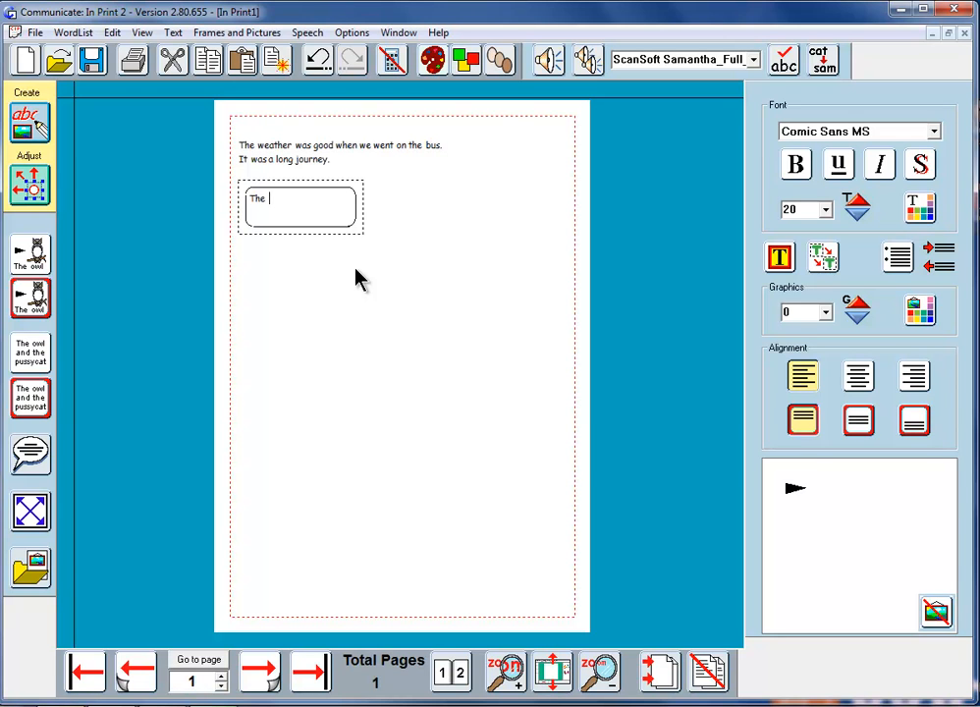
pyautogui.write('weather')
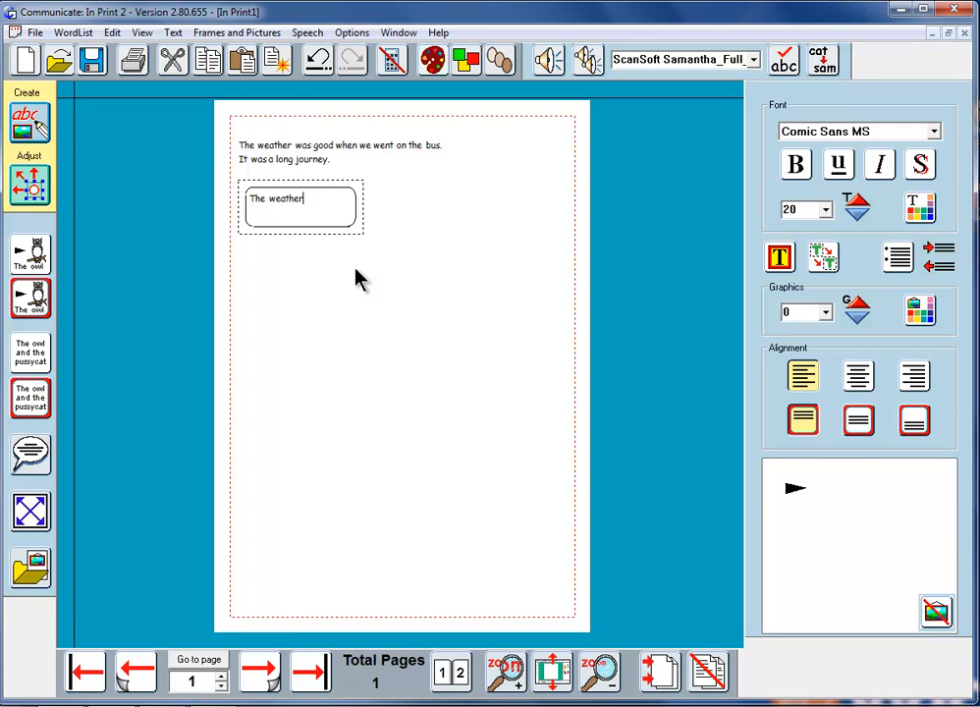
pyautogui.write('was')
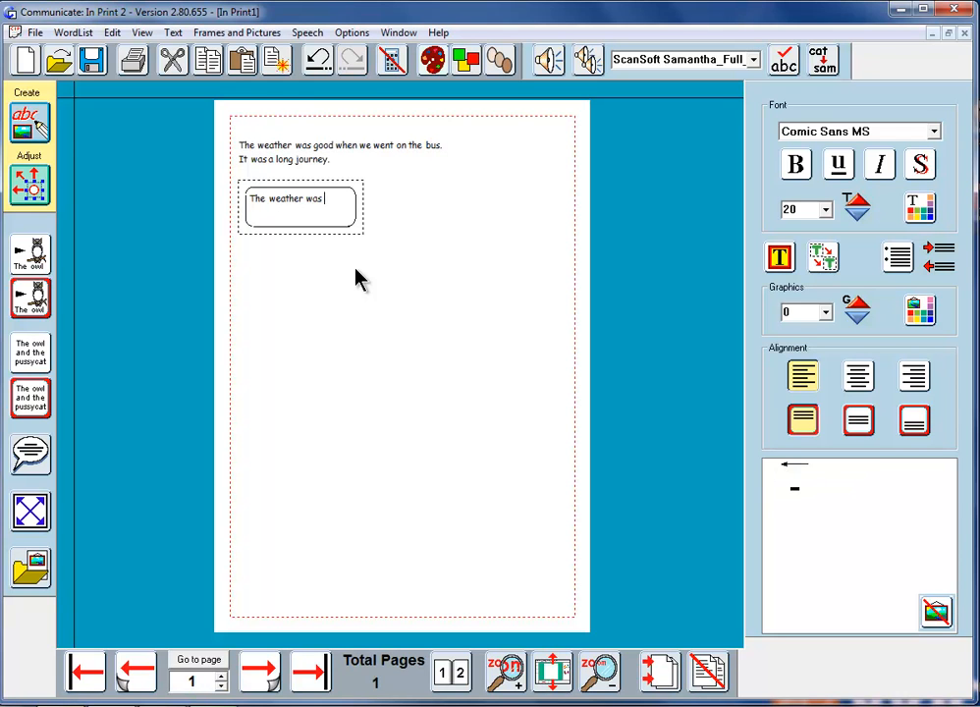
pyautogui.write('good')
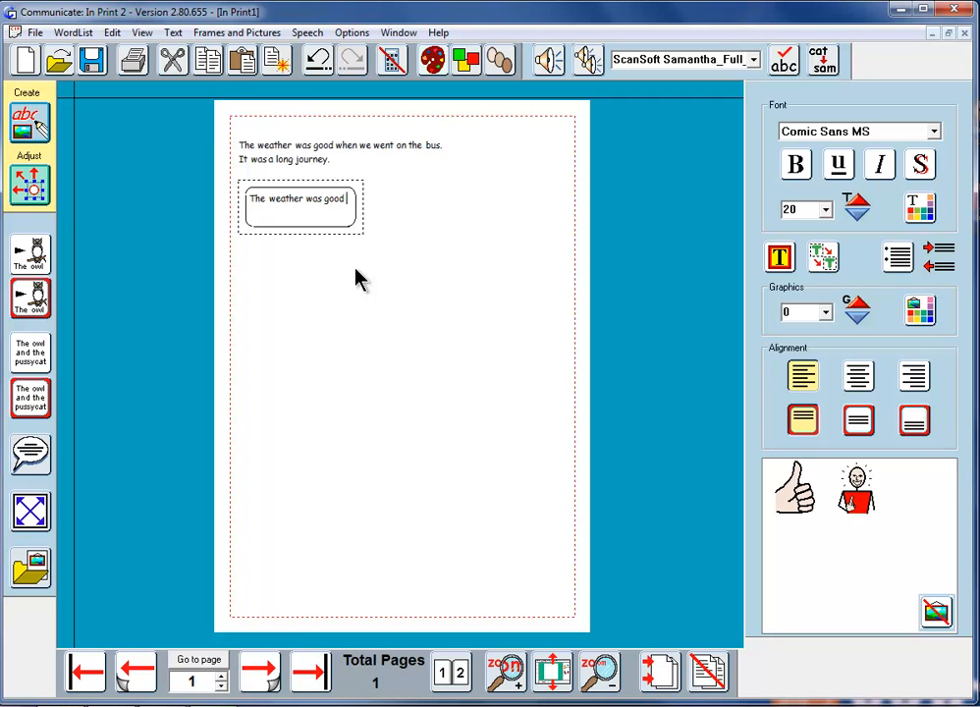
pyautogui.write('when we')
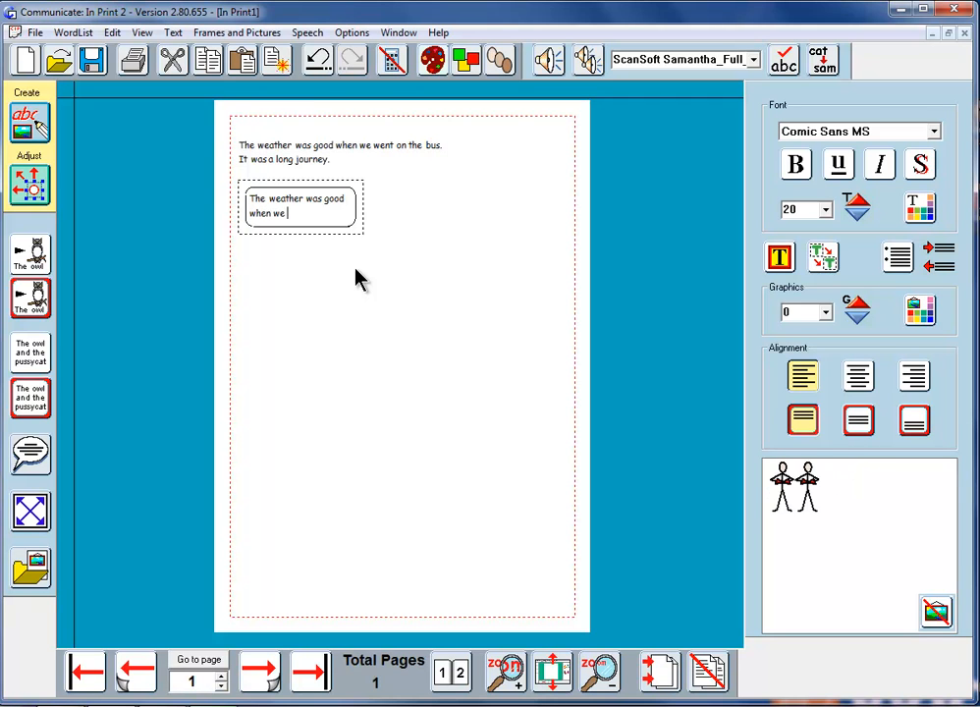
pyautogui.write('went on the bus.')
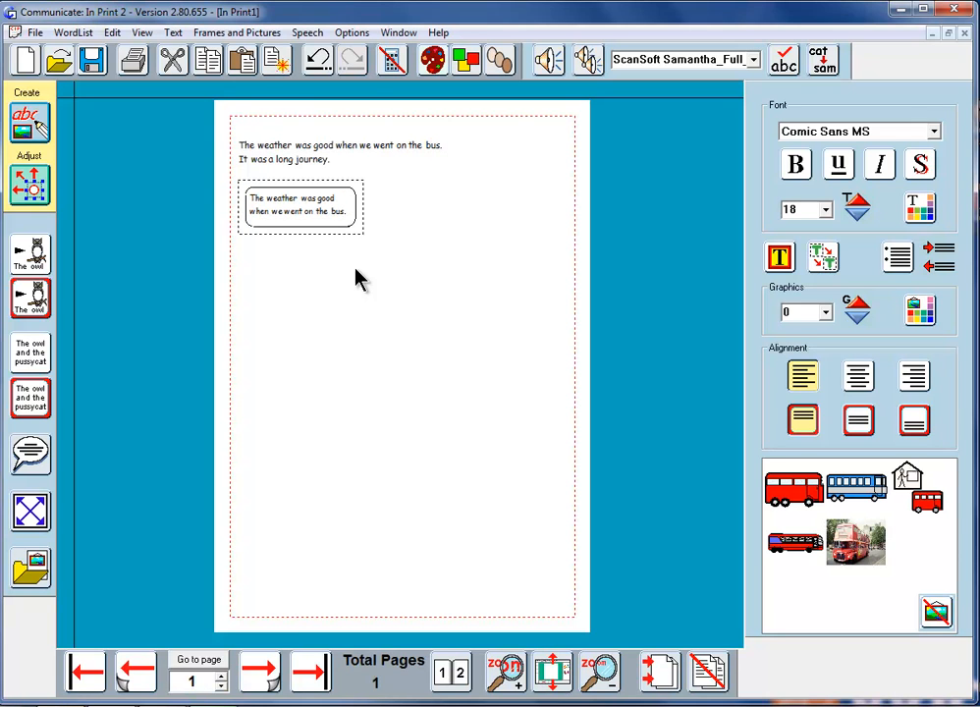
pyautogui.moveTo(236, 231)
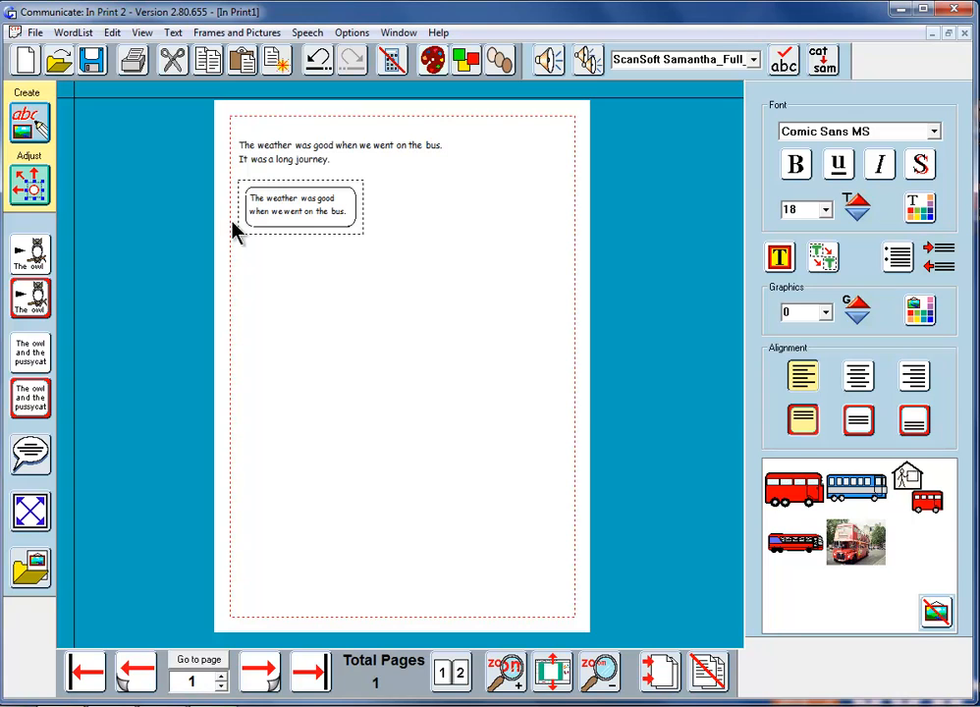
pyautogui.moveTo(273, 243)
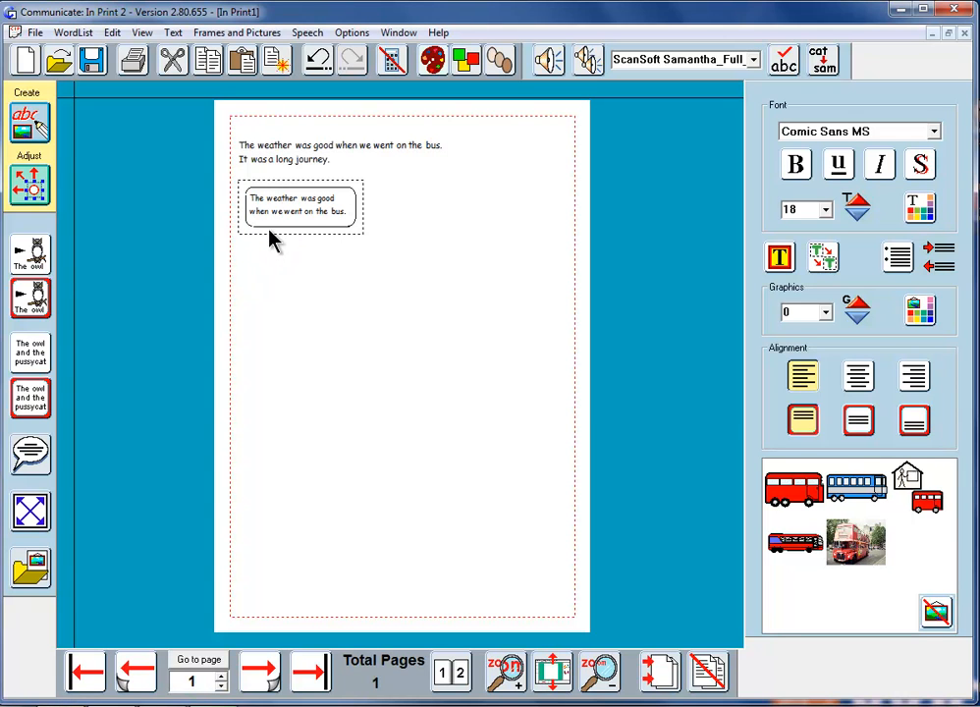
pyautogui.moveTo(303, 240)
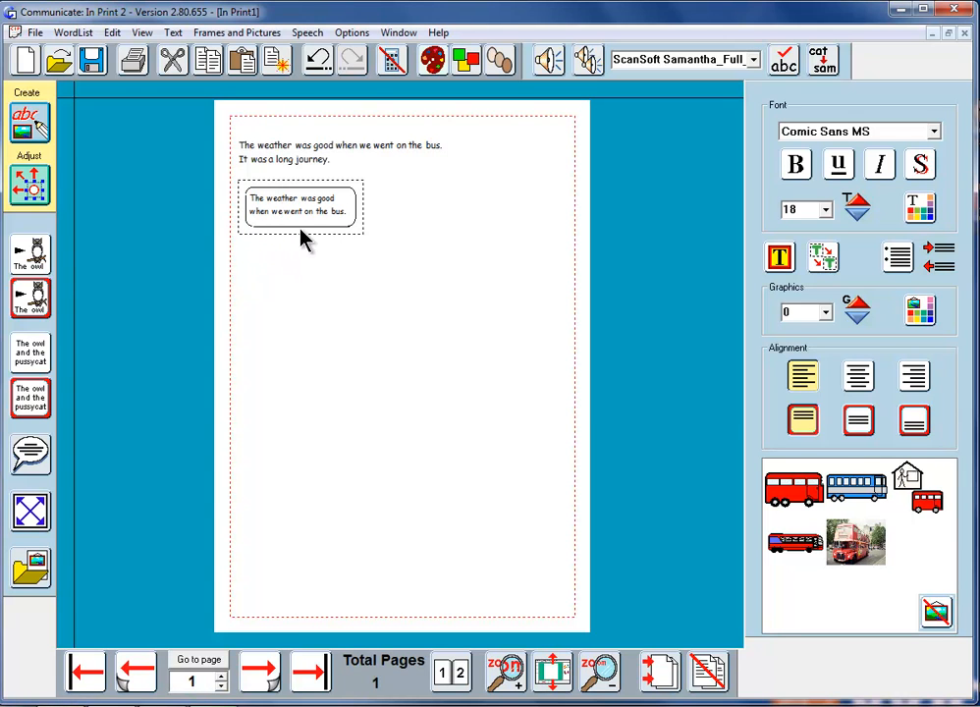
# Step: Select the rounded frame so it can be enlarged with bigger text
pyautogui.click(298, 208)
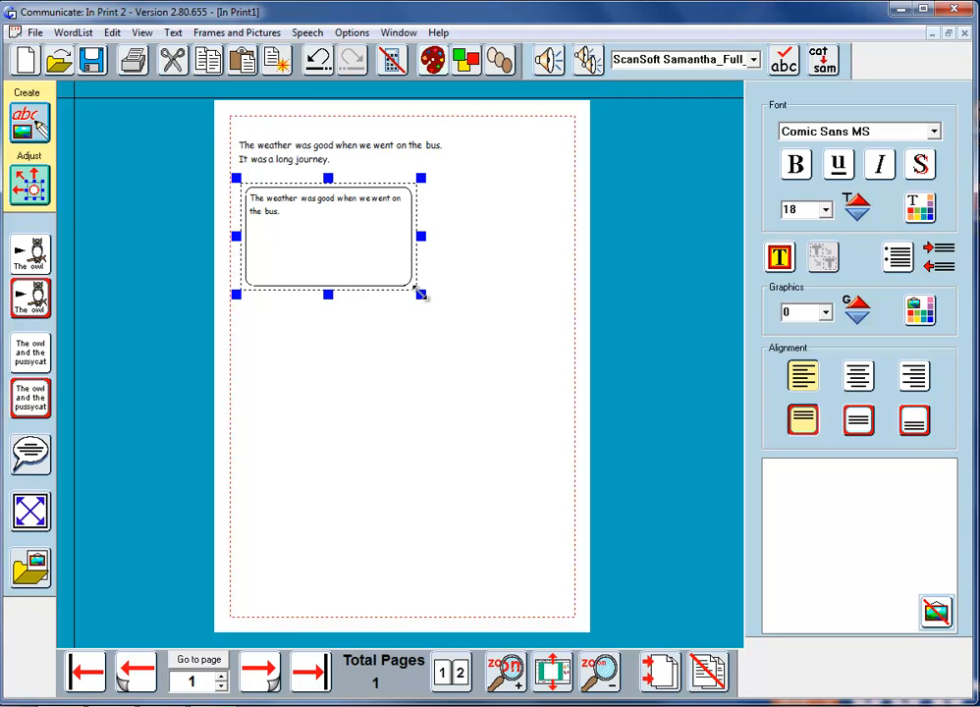
pyautogui.moveTo(361, 341)
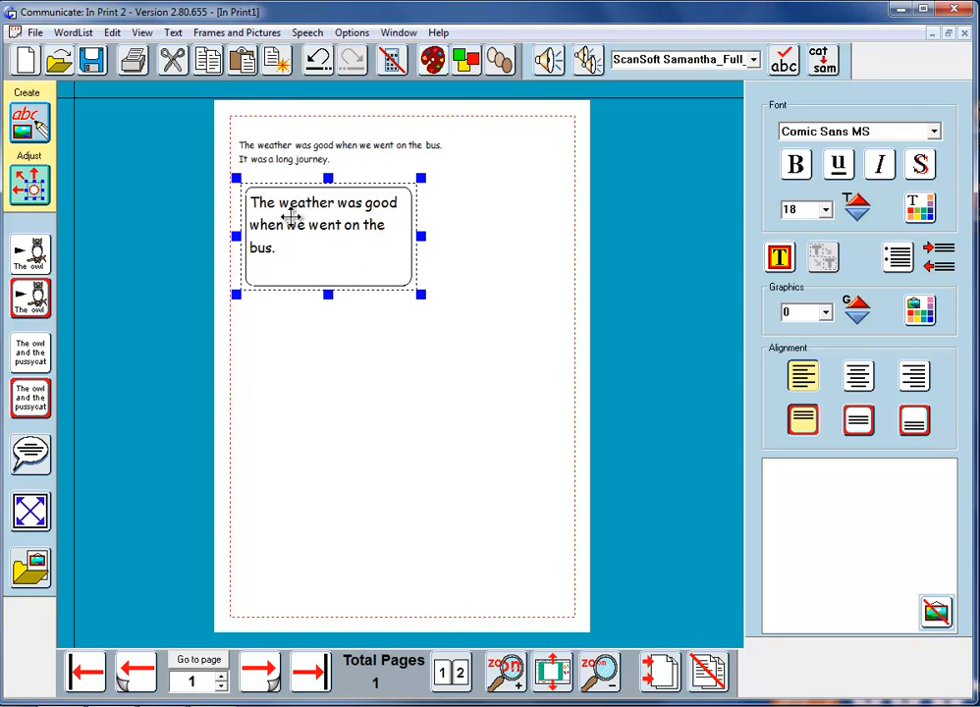
pyautogui.moveTo(330, 282)
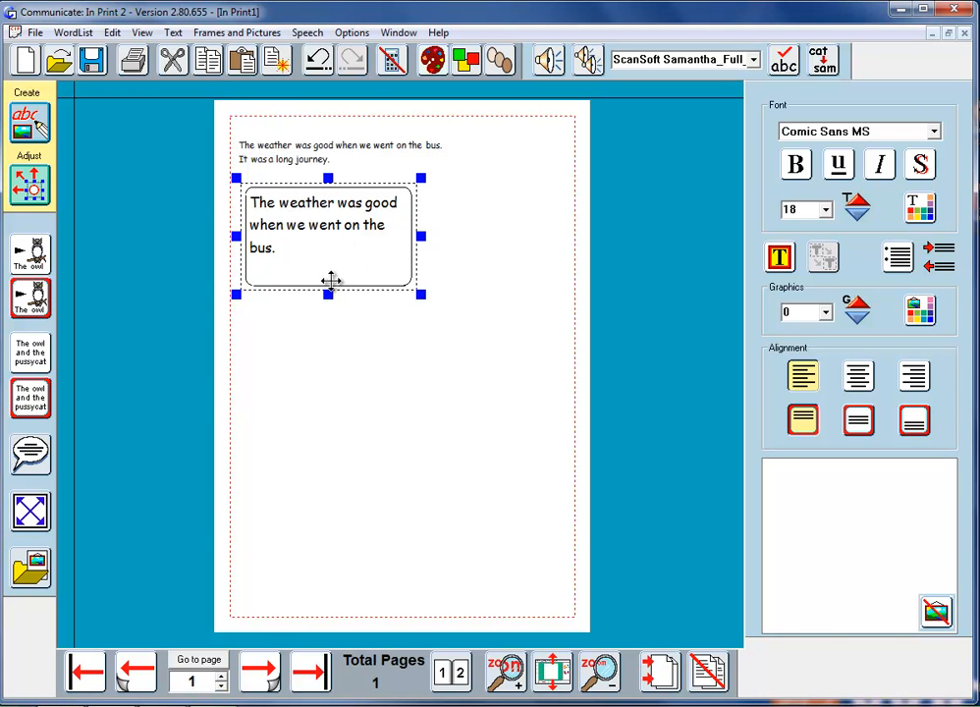
pyautogui.moveTo(299, 251)
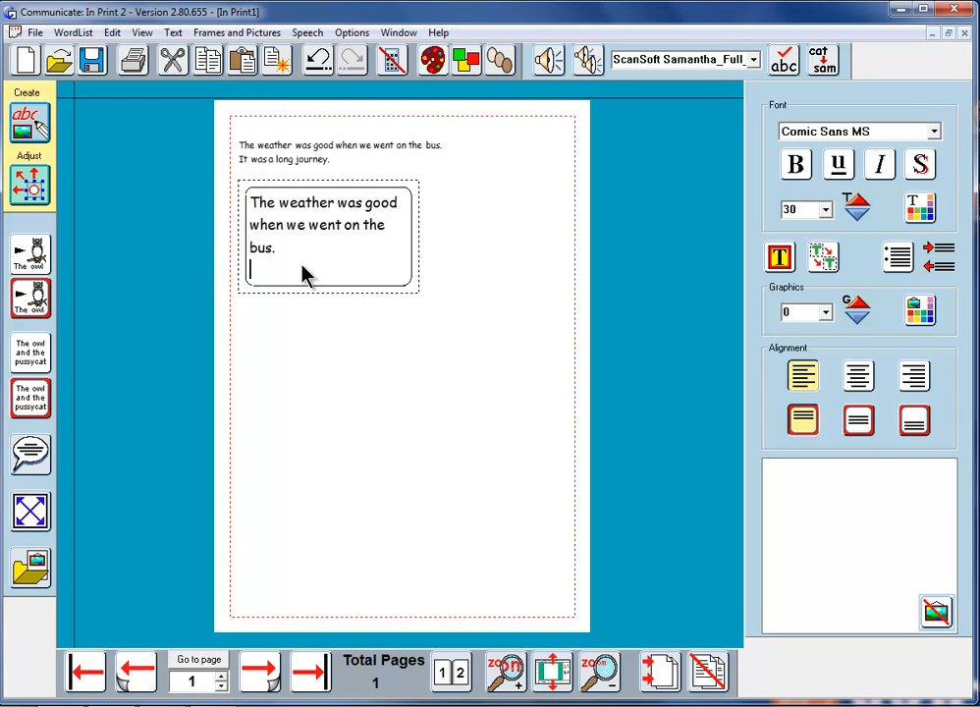
# Step: Write 'It was a long journey' on a new line in the rounded frame, correcting the typo
pyautogui.write('It was a long')
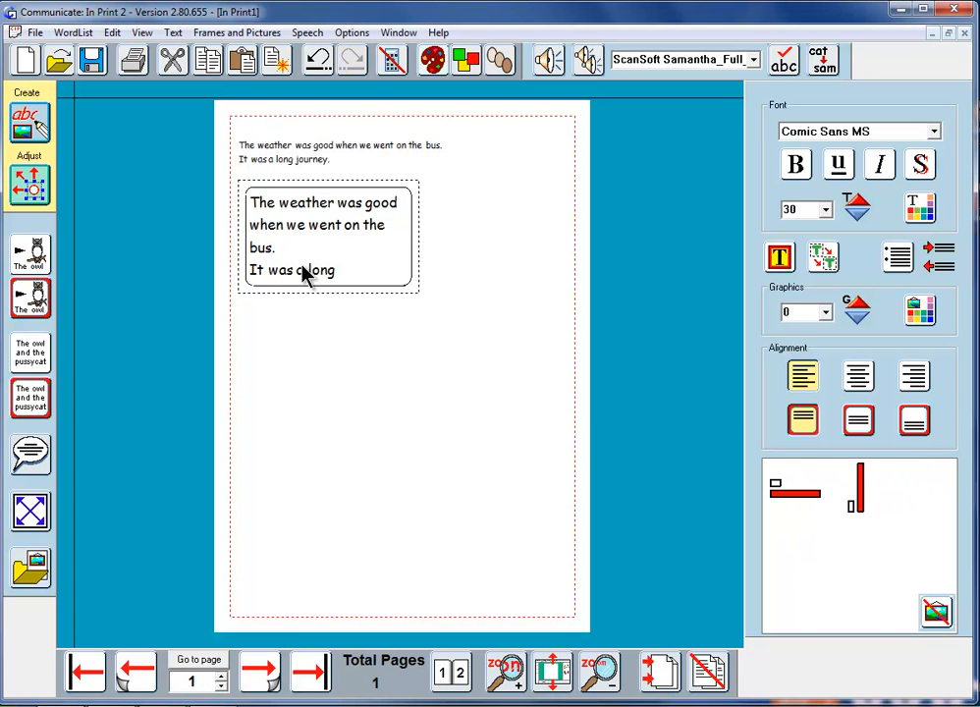
pyautogui.write('jp')
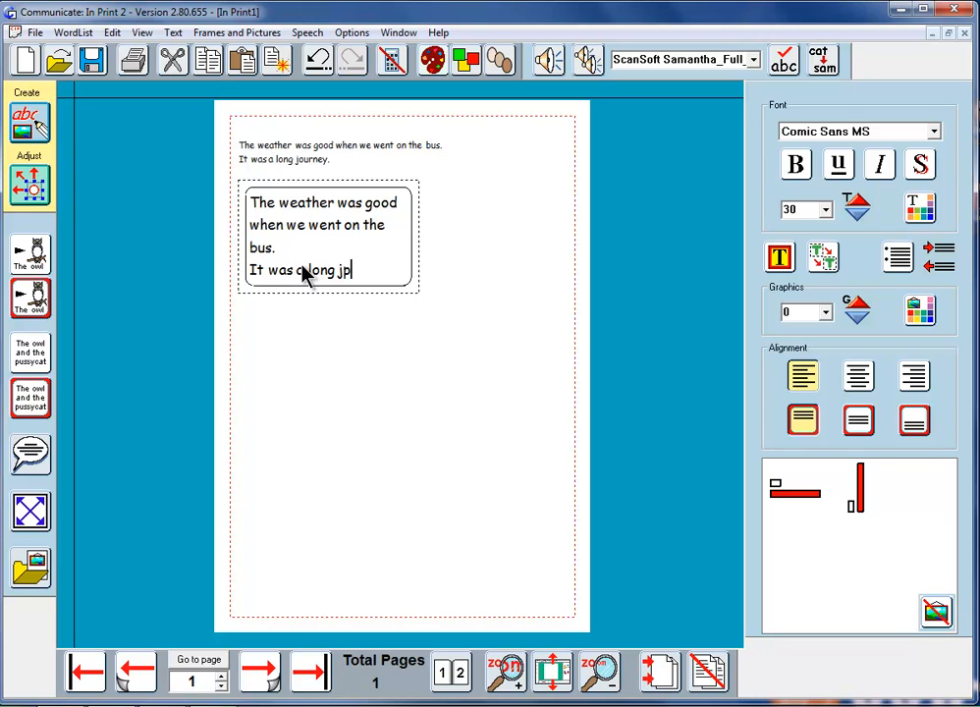
pyautogui.write('ou')
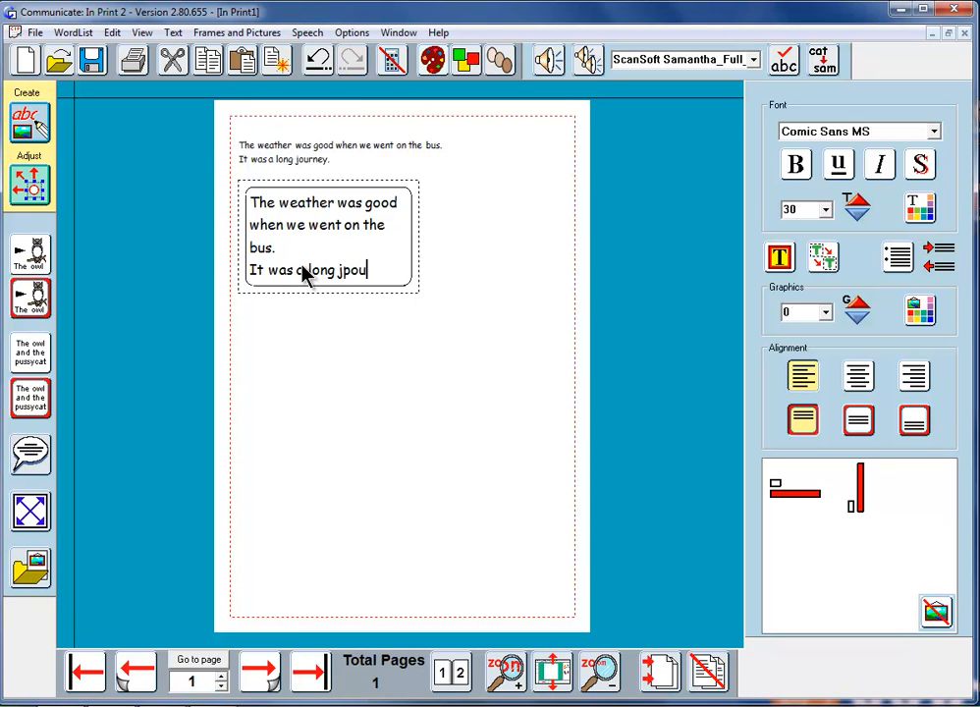
pyautogui.press('BackSpace')
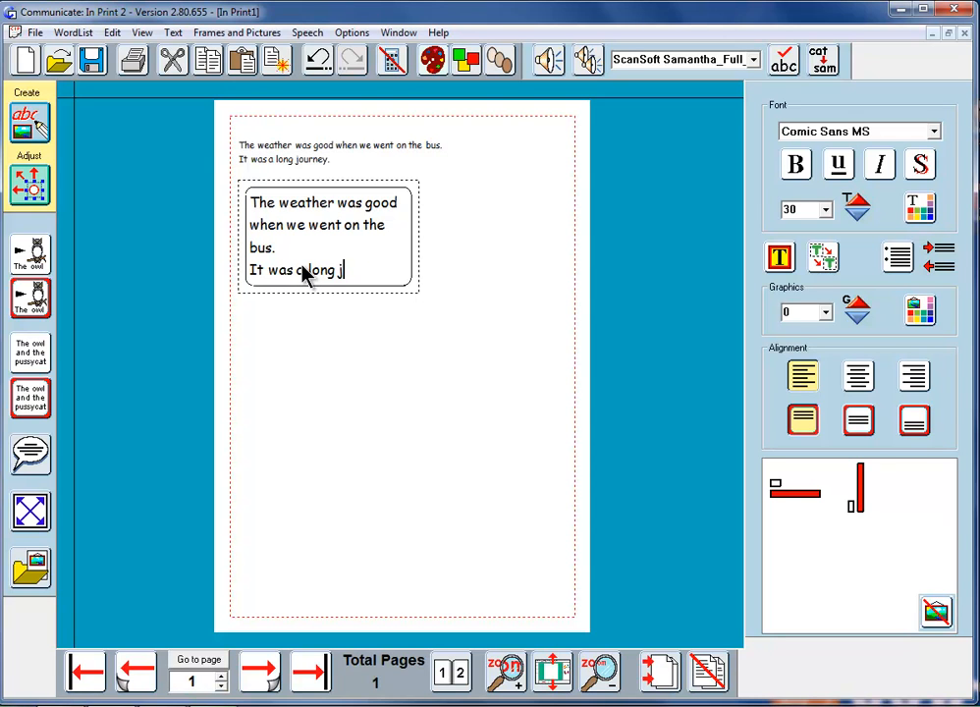
pyautogui.write('ourney')
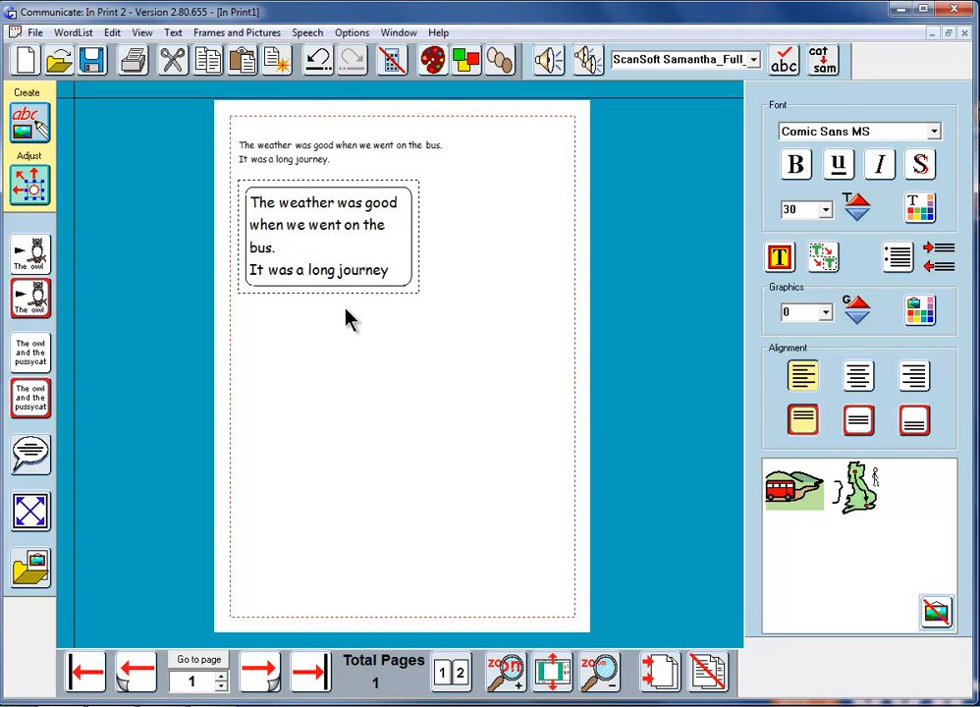
pyautogui.moveTo(247, 212)
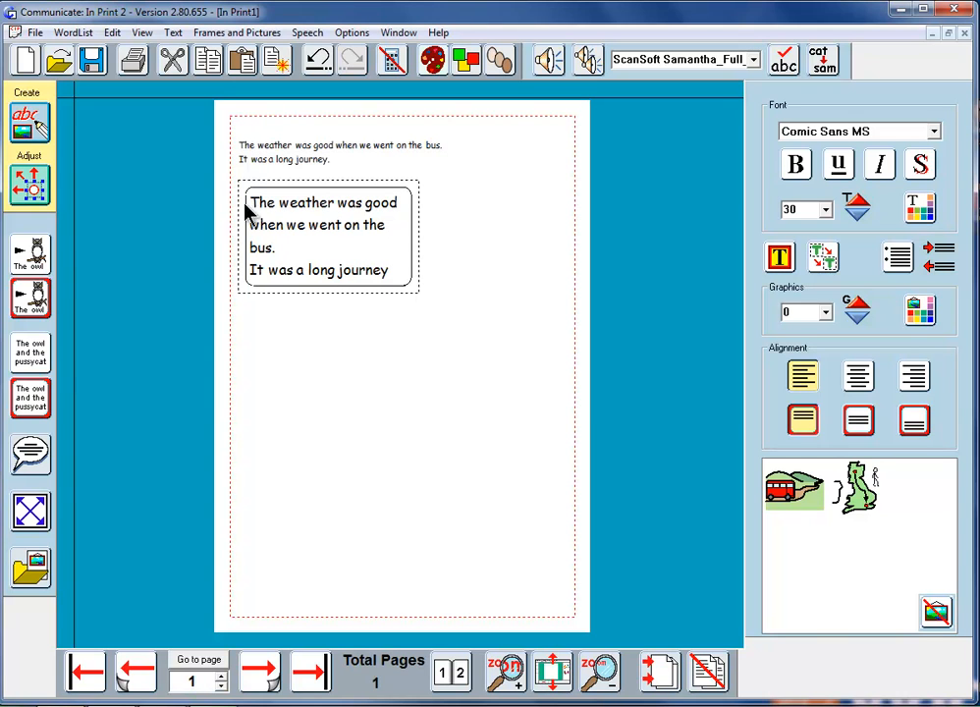
pyautogui.moveTo(371, 290)
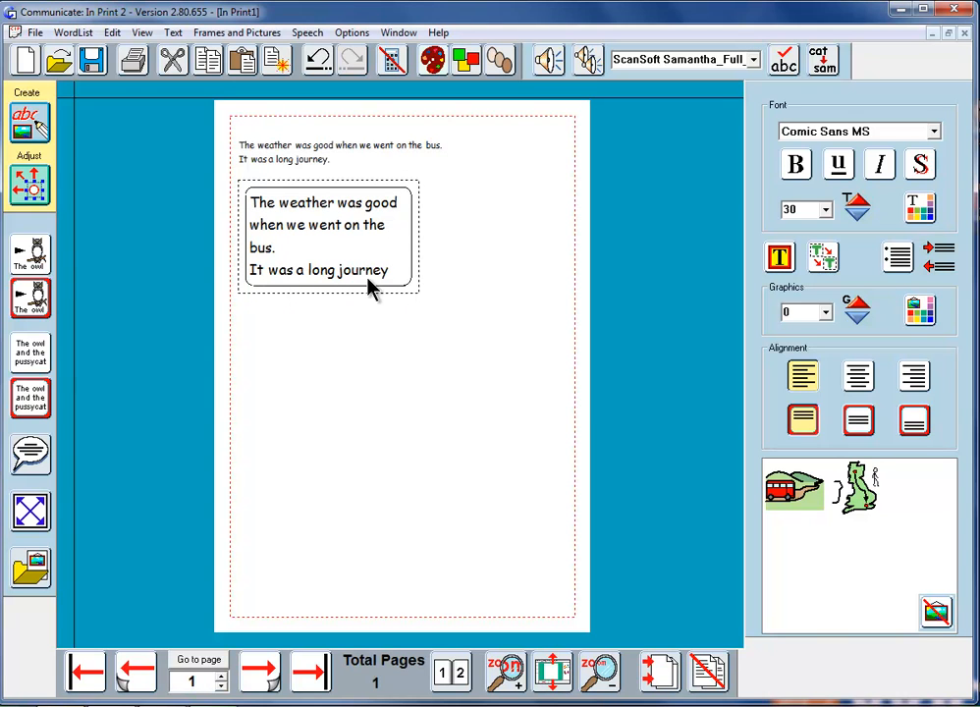
pyautogui.click(354, 271)
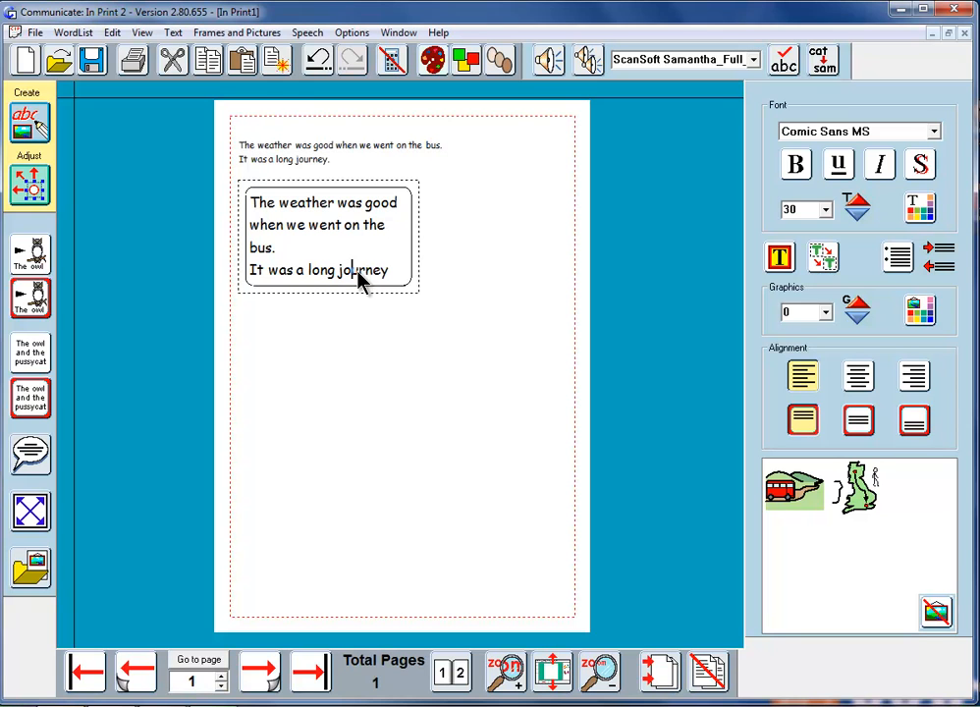
pyautogui.moveTo(809, 495)
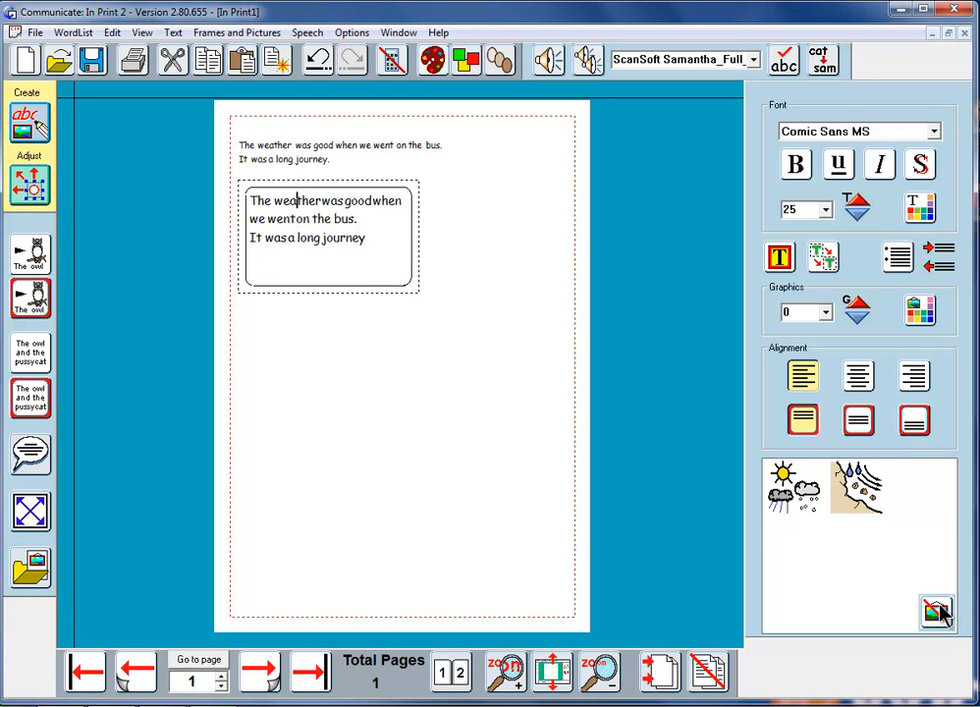
pyautogui.moveTo(303, 283)
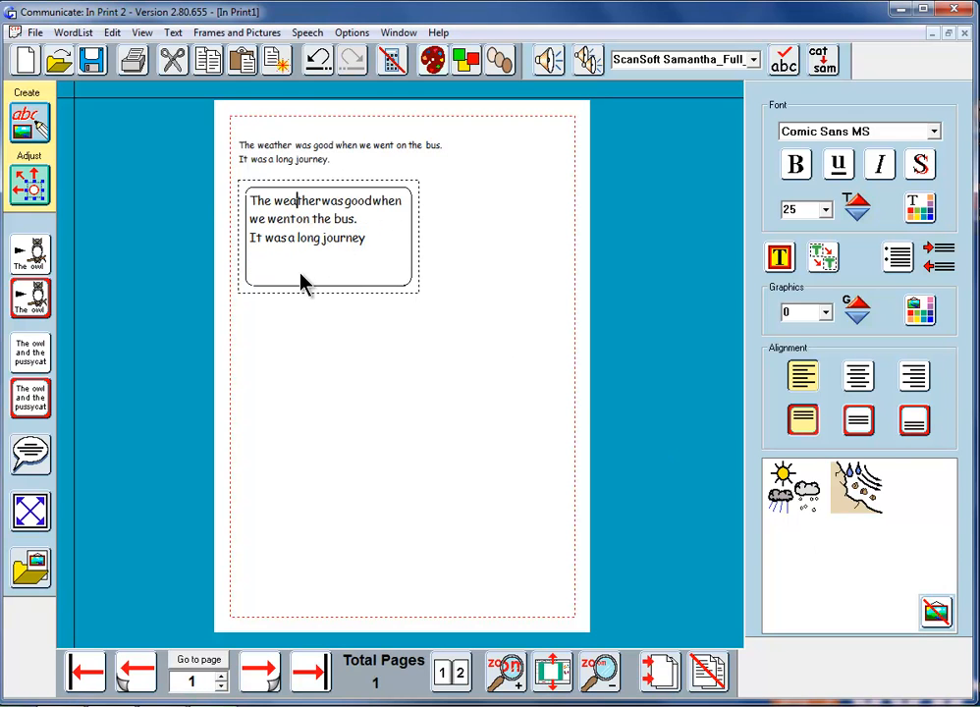
pyautogui.moveTo(267, 287)
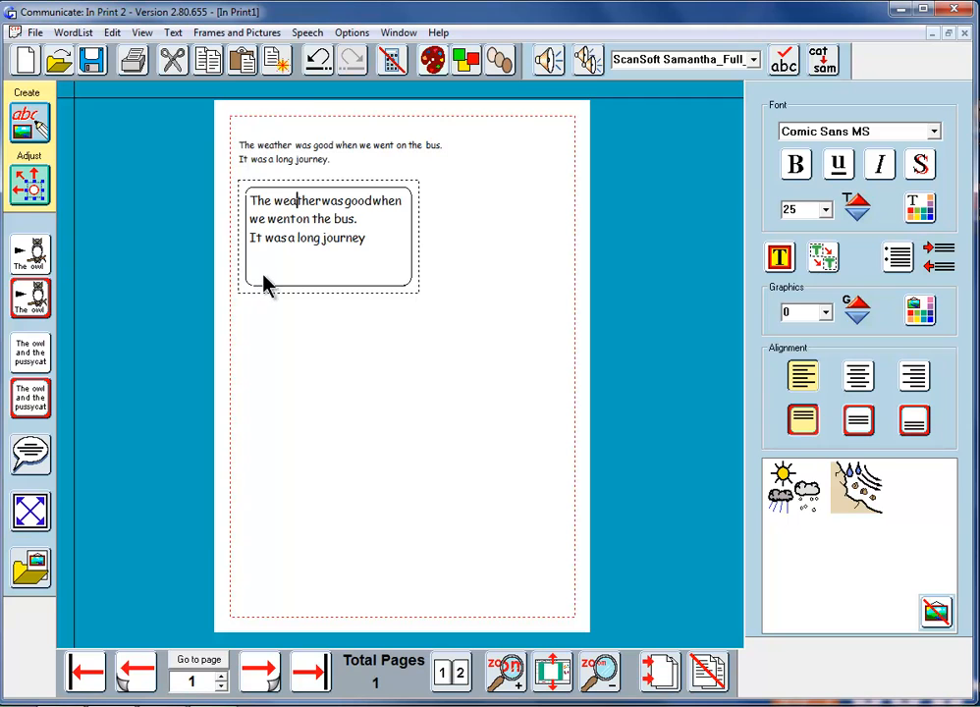
pyautogui.moveTo(31, 514)
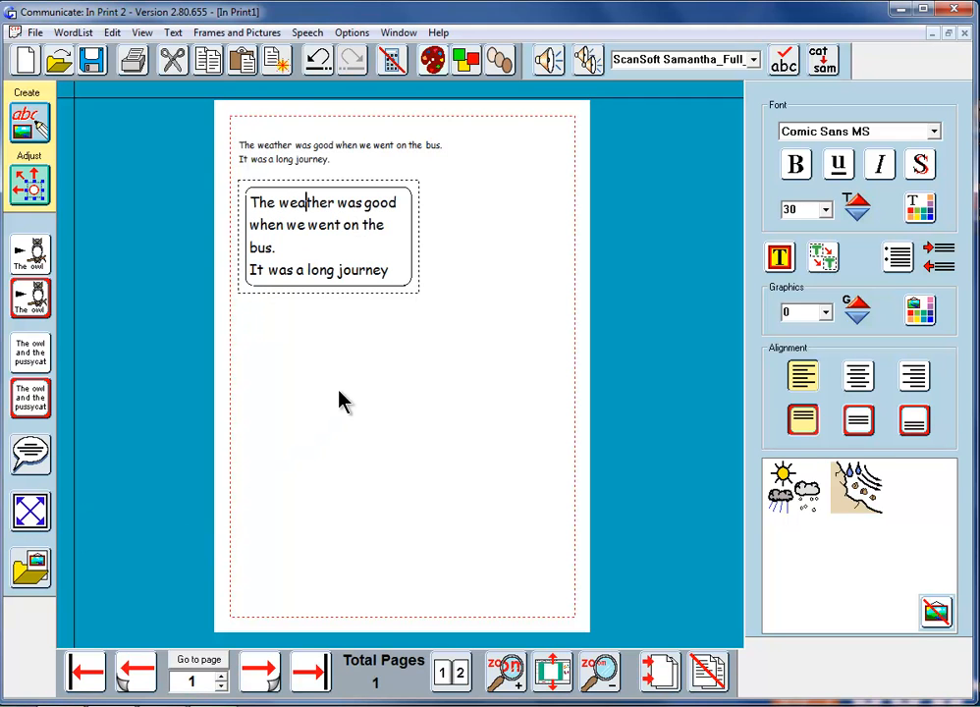
pyautogui.moveTo(333, 393)
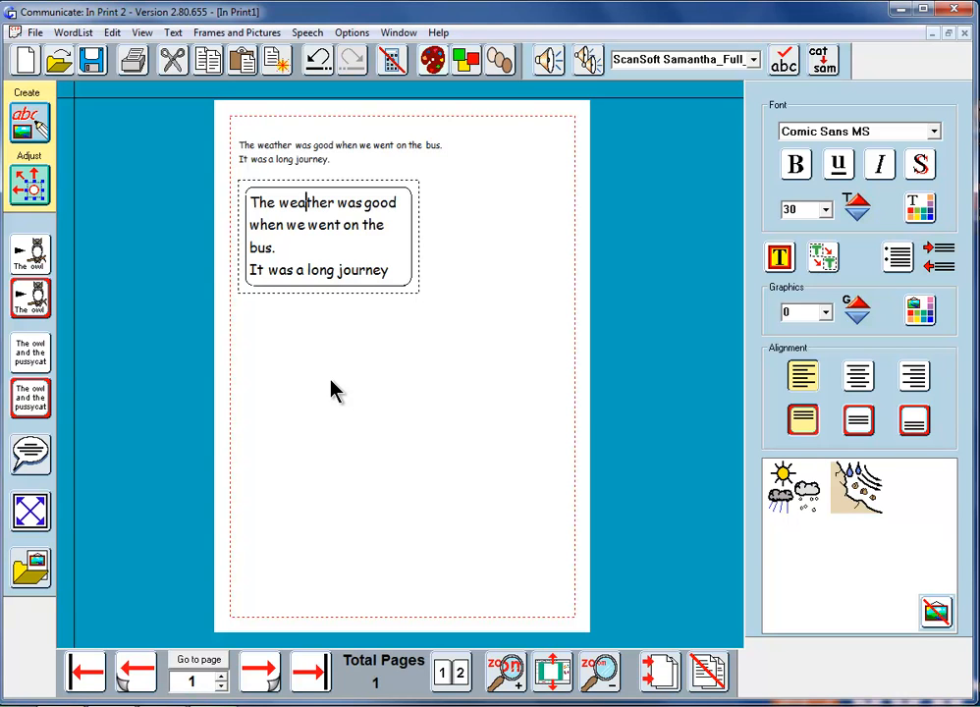
pyautogui.moveTo(279, 377)
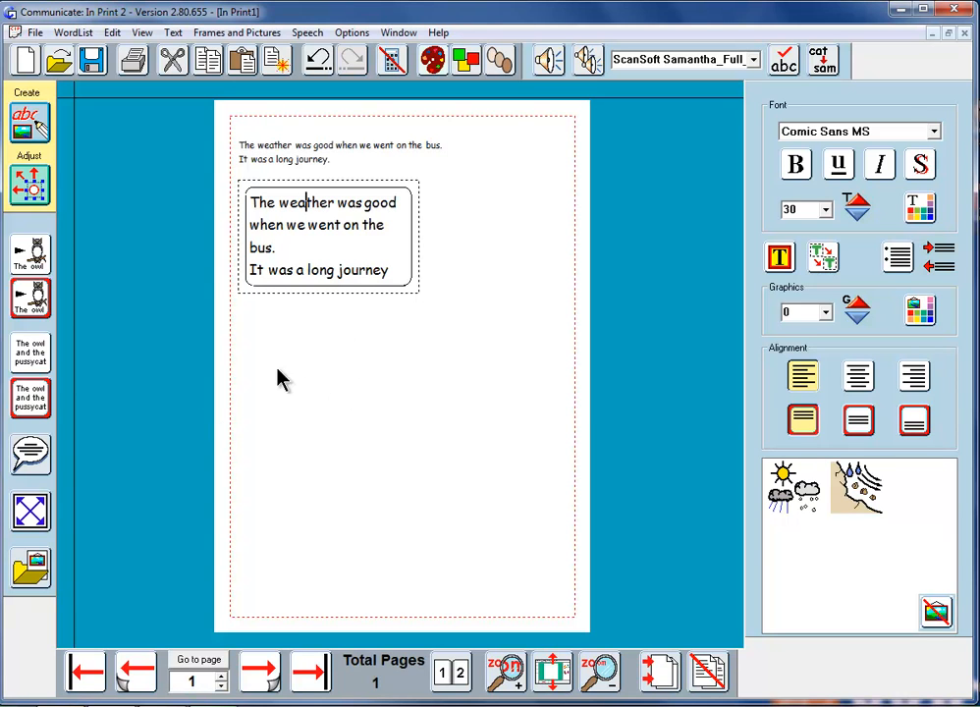
pyautogui.moveTo(30, 353)
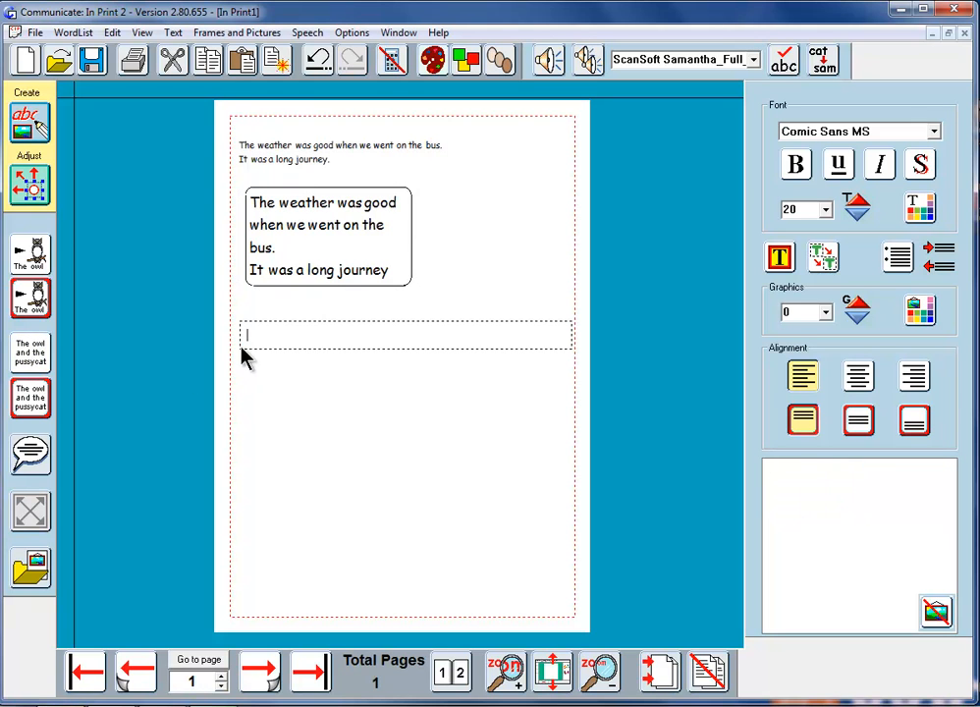
pyautogui.moveTo(270, 407)
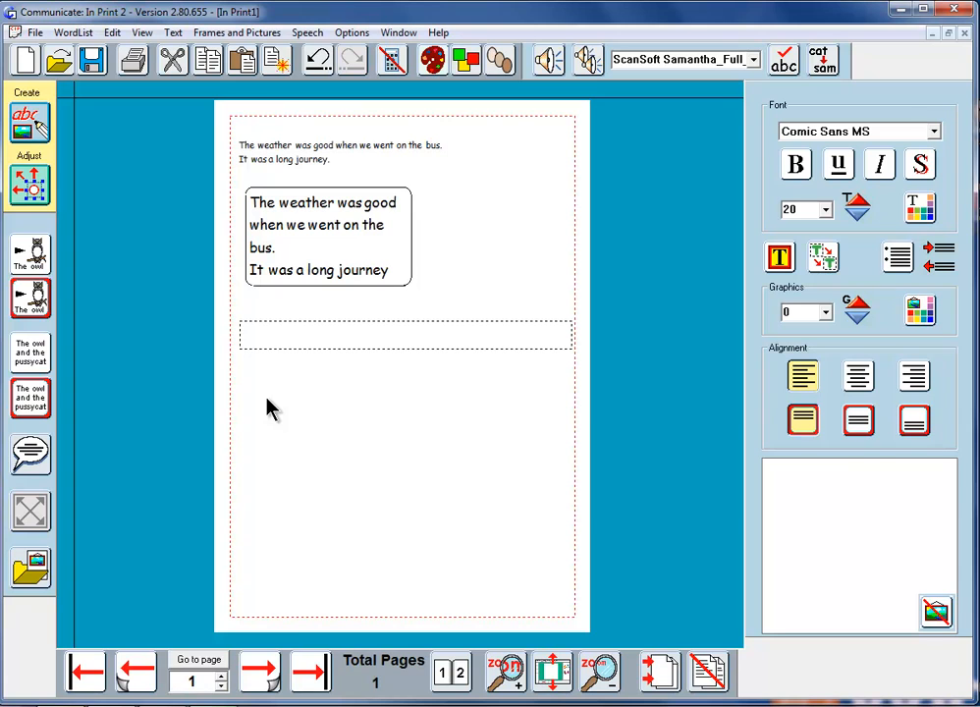
# Step: Enter 'pair pear their there' in a new text frame under the rounded box
pyautogui.write('pair')
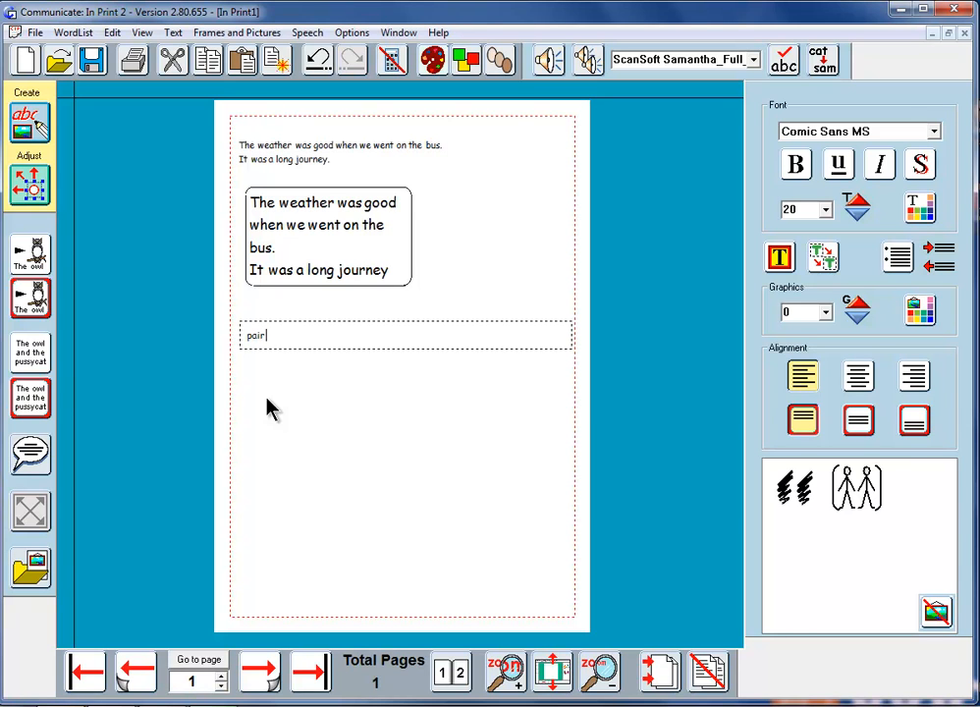
pyautogui.write('pear')
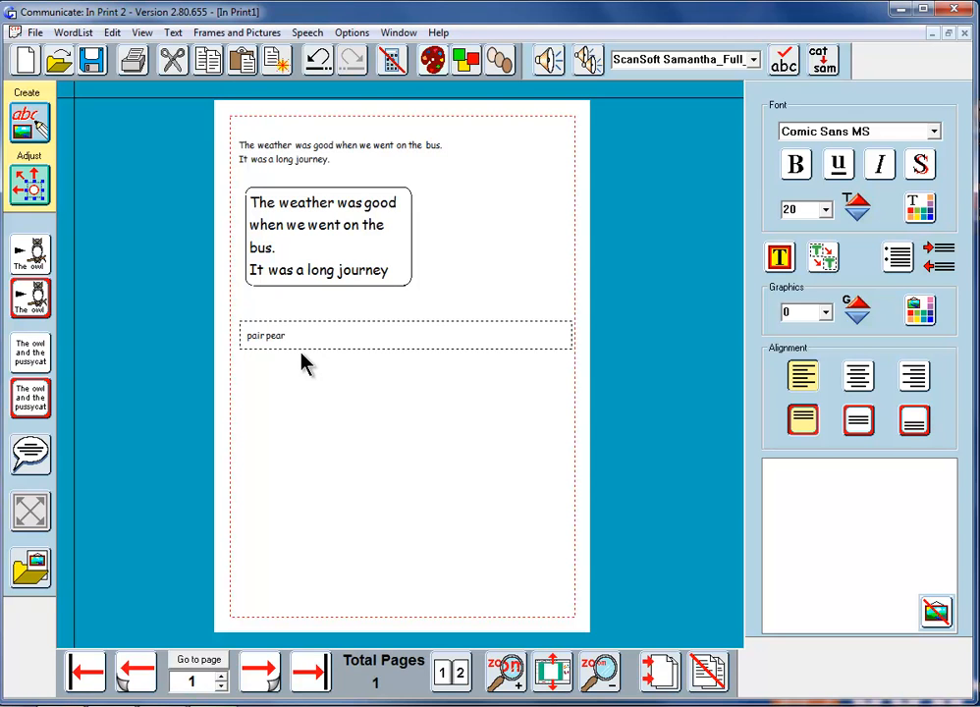
pyautogui.write('their')
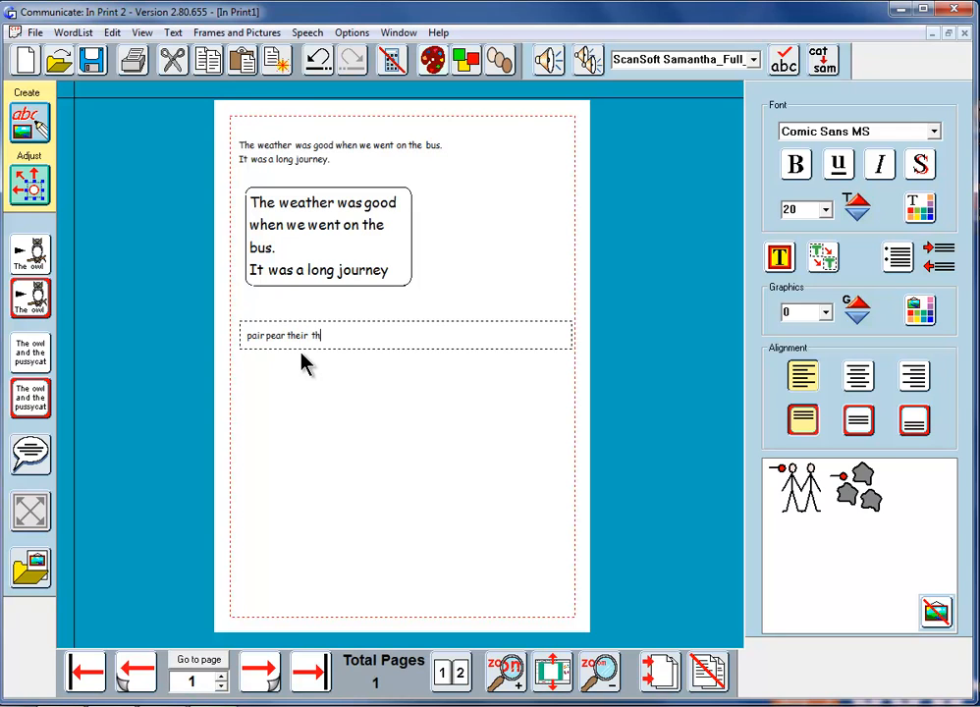
pyautogui.write('there')
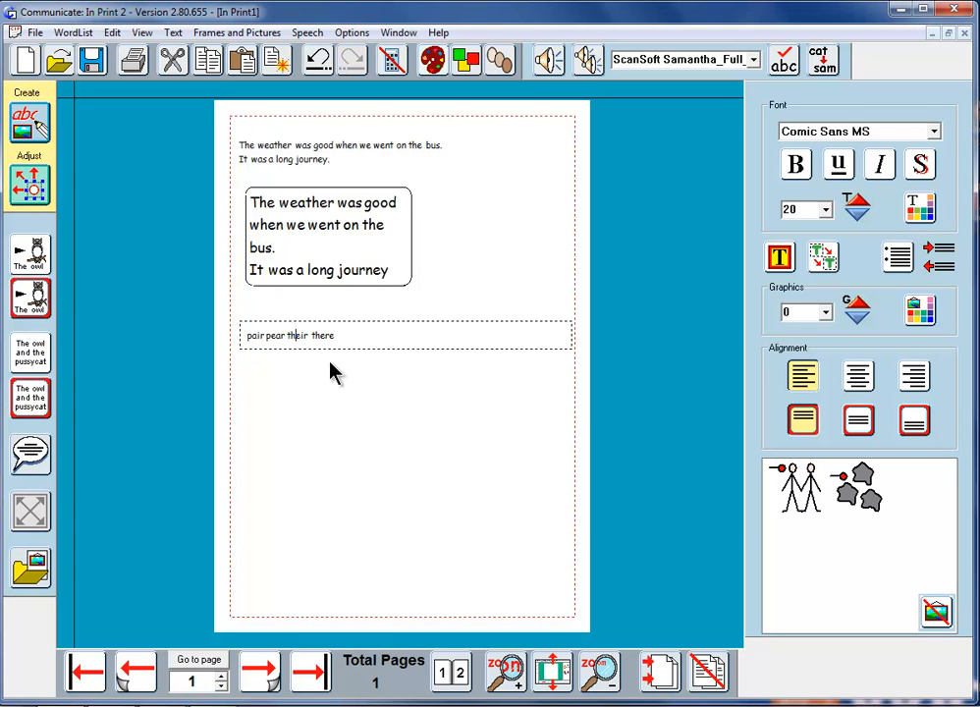
pyautogui.moveTo(303, 353)
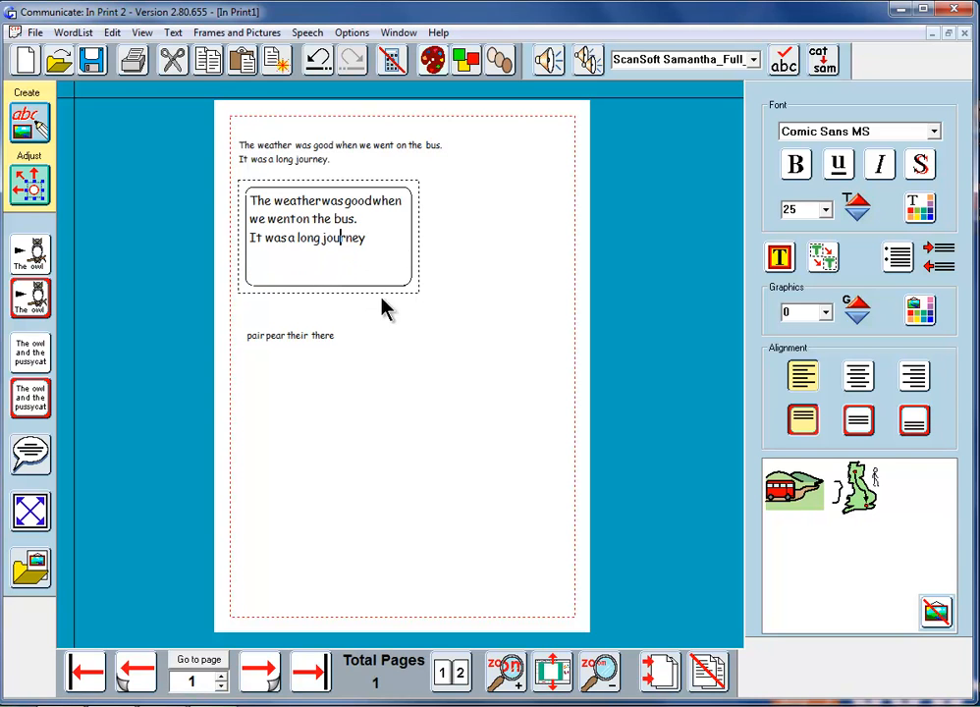
pyautogui.moveTo(337, 251)
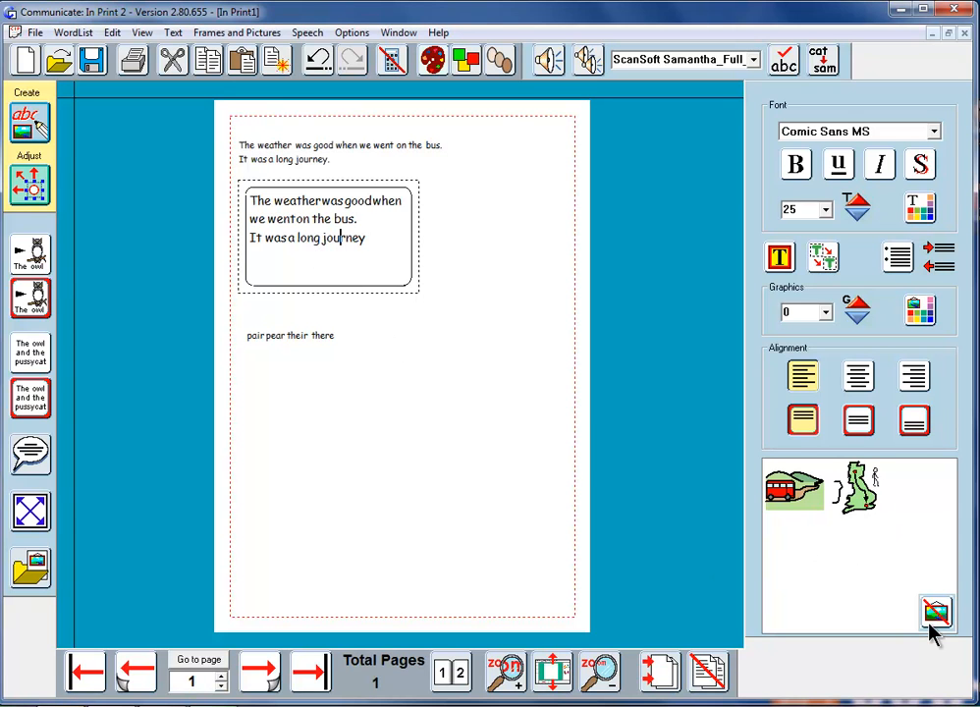
pyautogui.moveTo(464, 302)
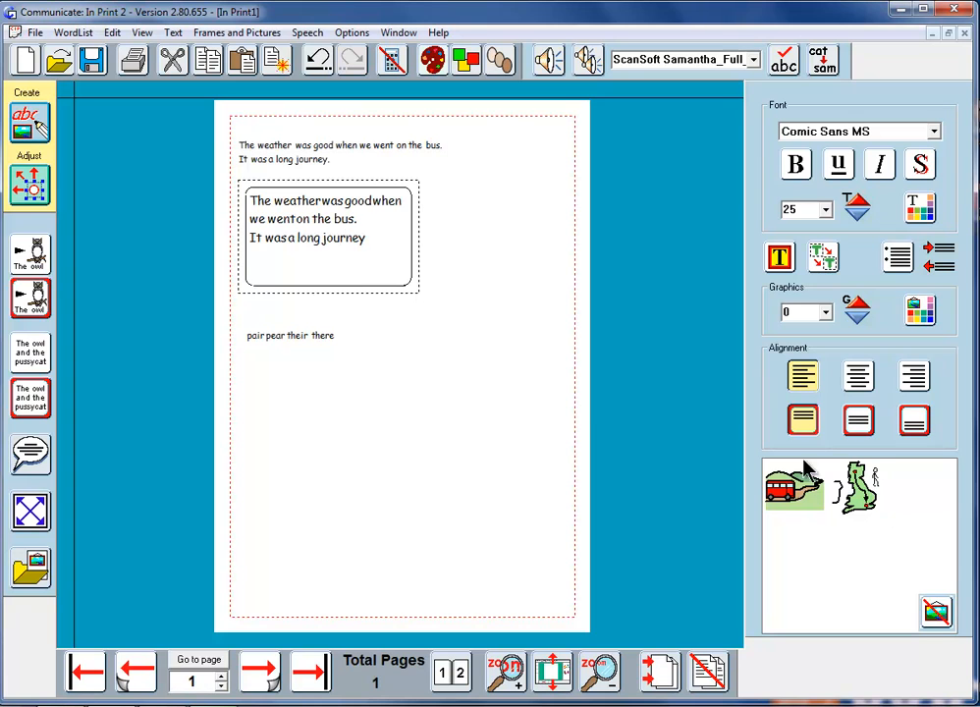
pyautogui.moveTo(862, 537)
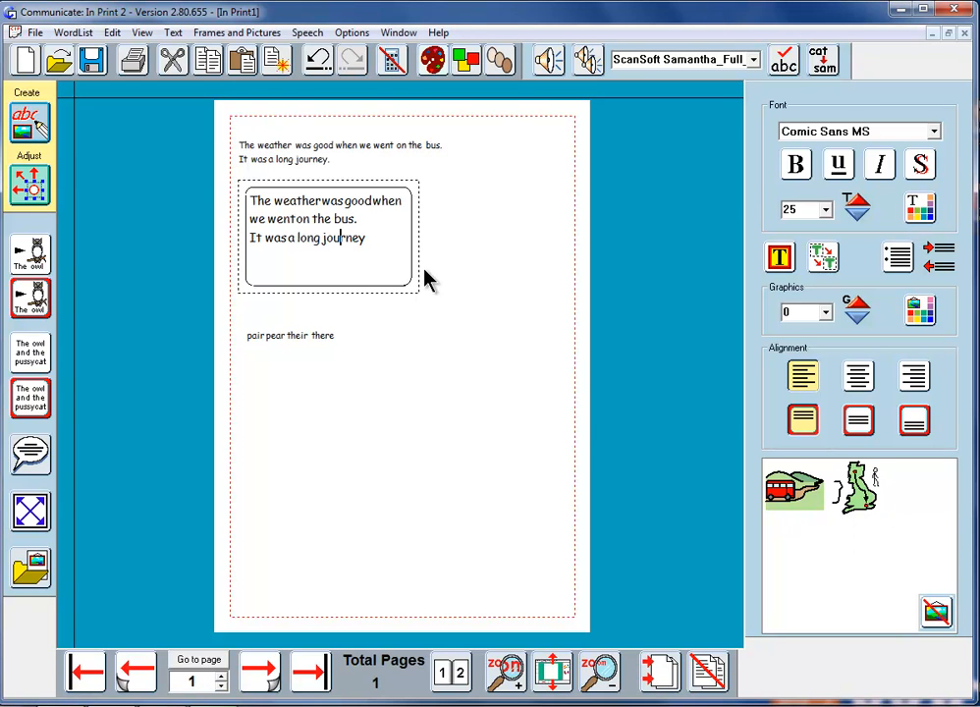
pyautogui.moveTo(311, 263)
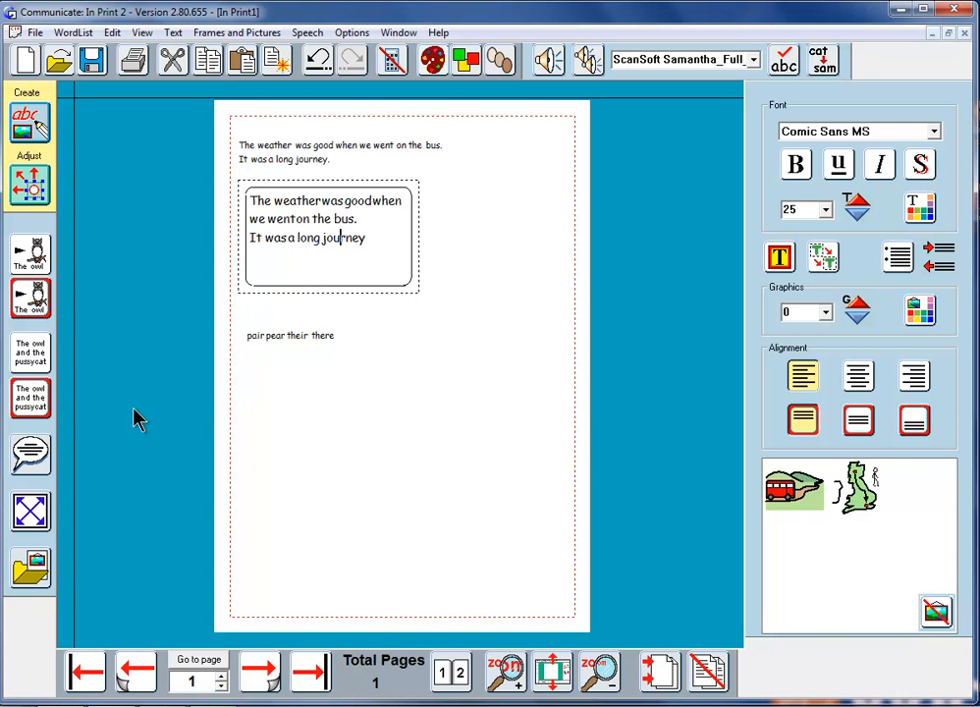
pyautogui.moveTo(32, 351)
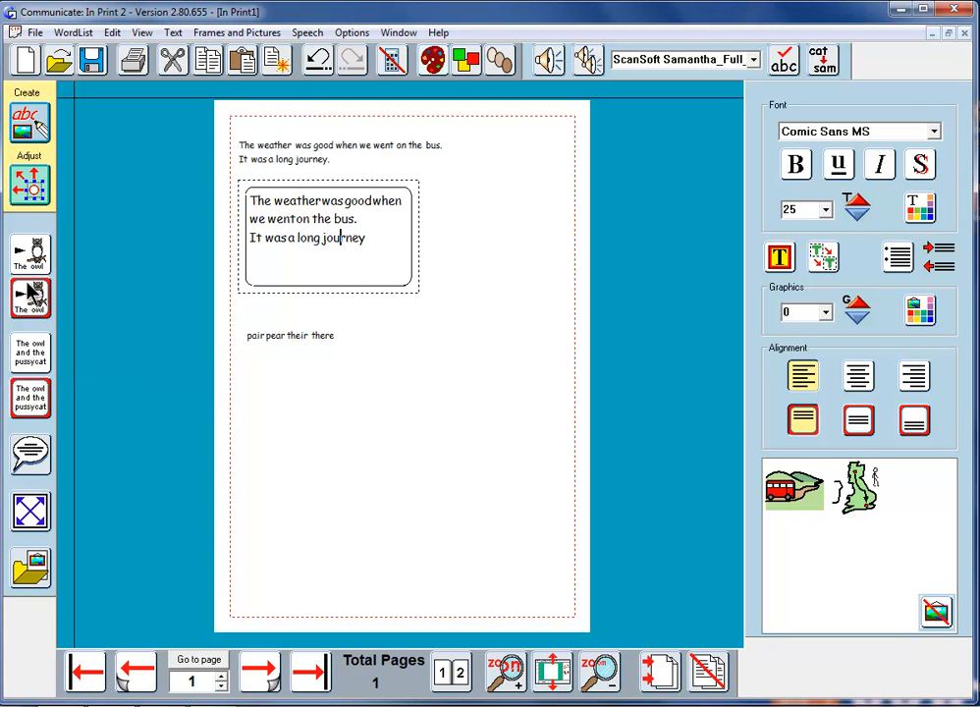
pyautogui.moveTo(31, 354)
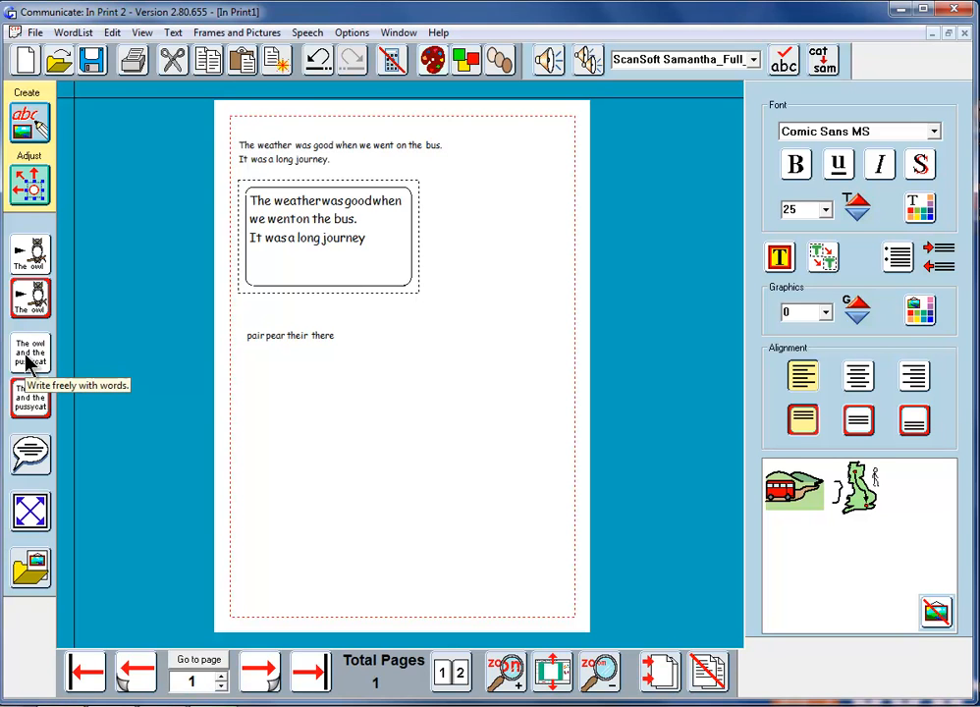